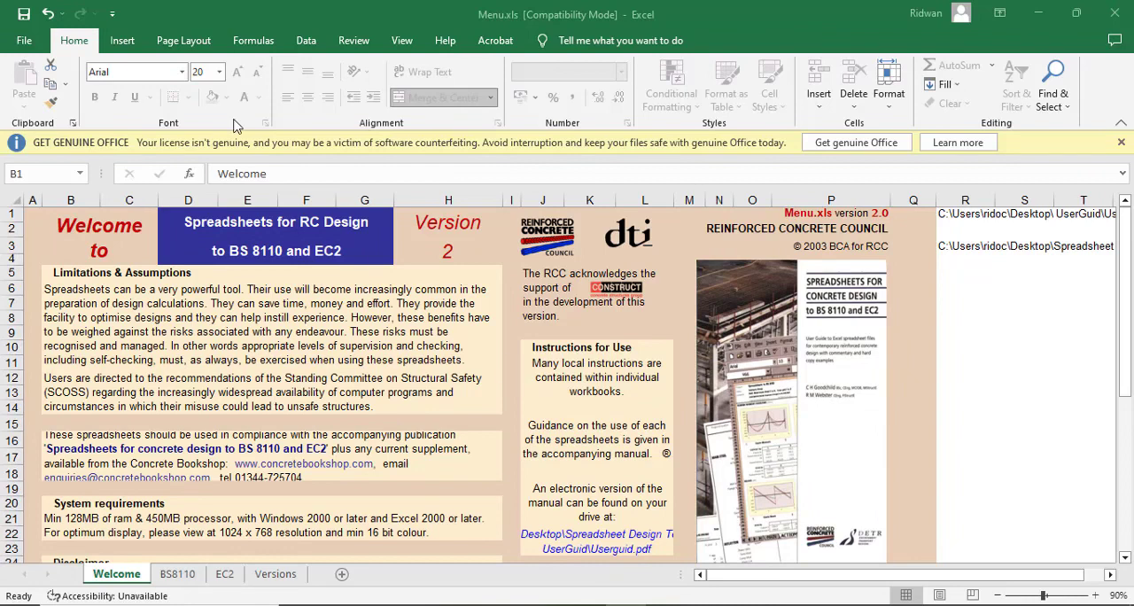
mouse_move(263, 222)
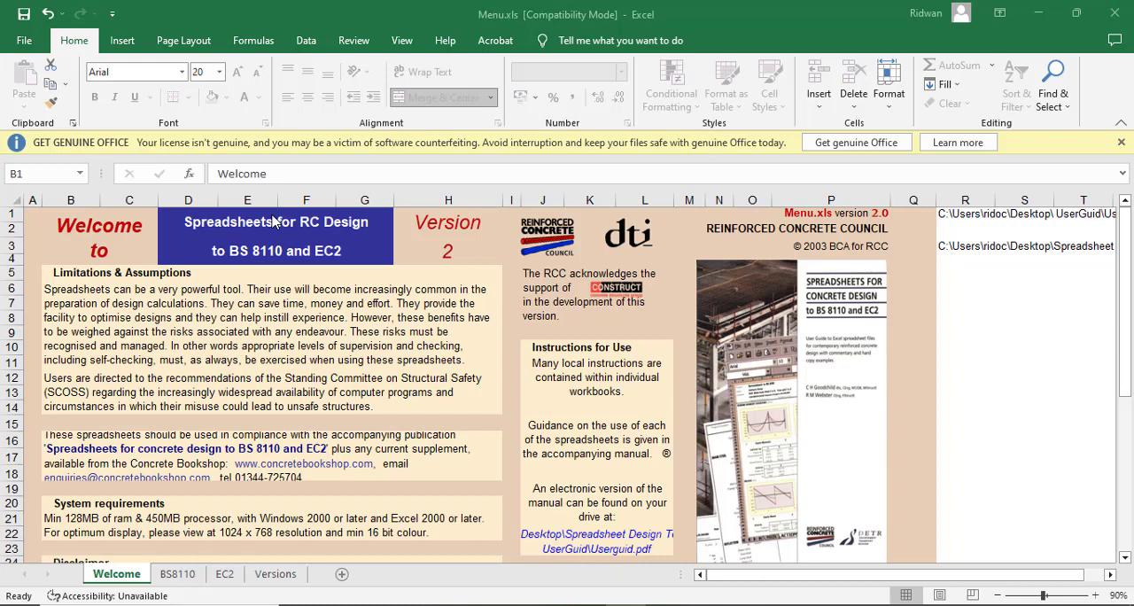
mouse_move(483, 198)
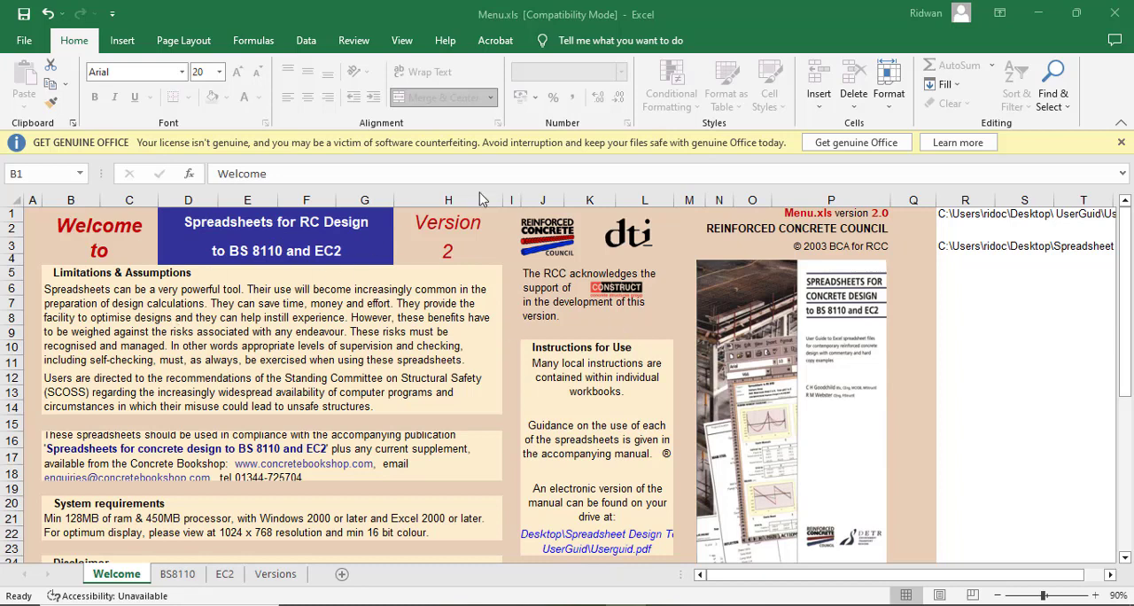
mouse_move(323, 239)
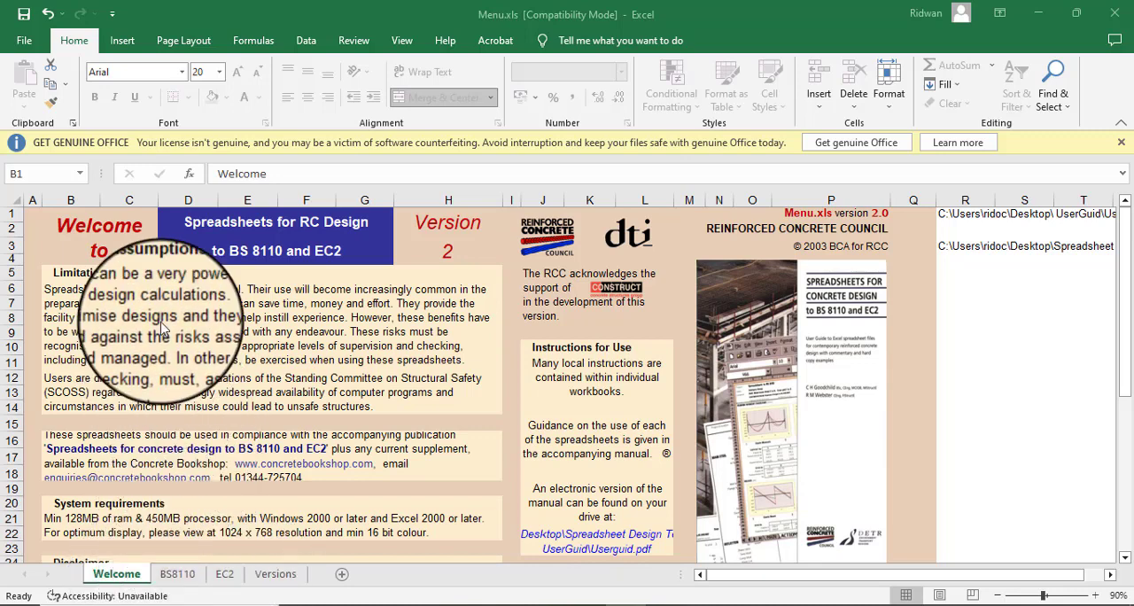
Select the Welcome sheet's subtitle, headings, SCOSS and limitations paragraphs to read them
left_click(98, 251)
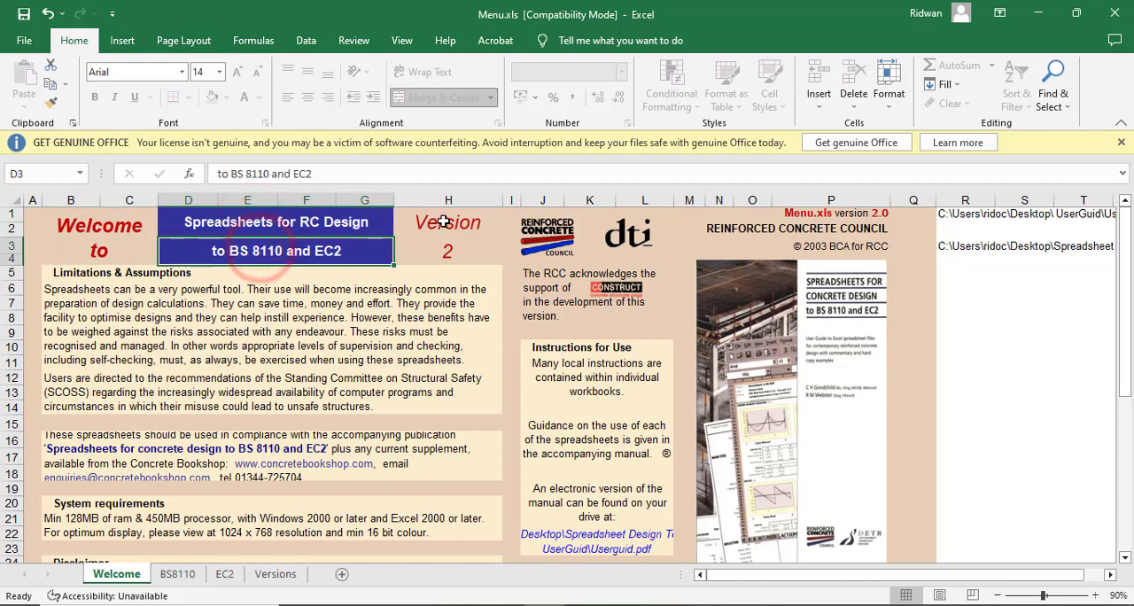
left_click(99, 239)
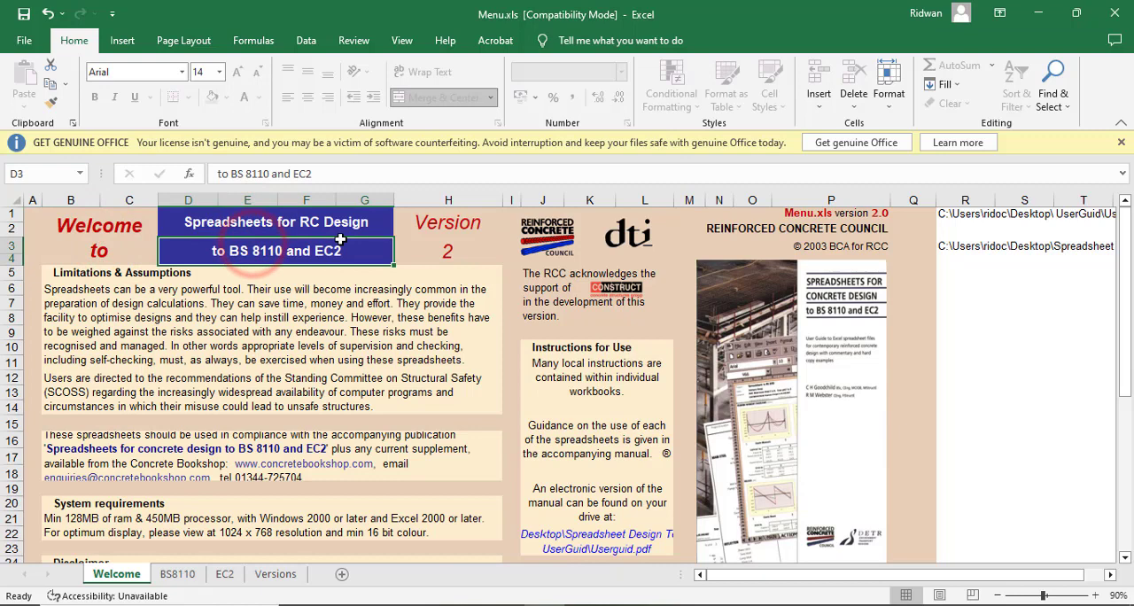
left_click(447, 251)
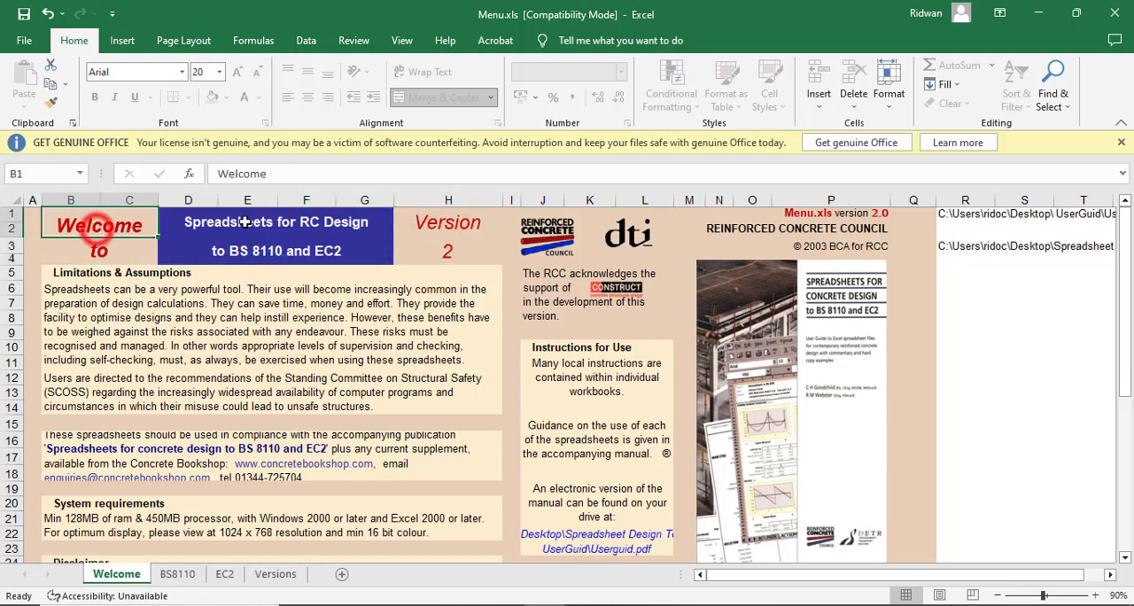
left_click(275, 250)
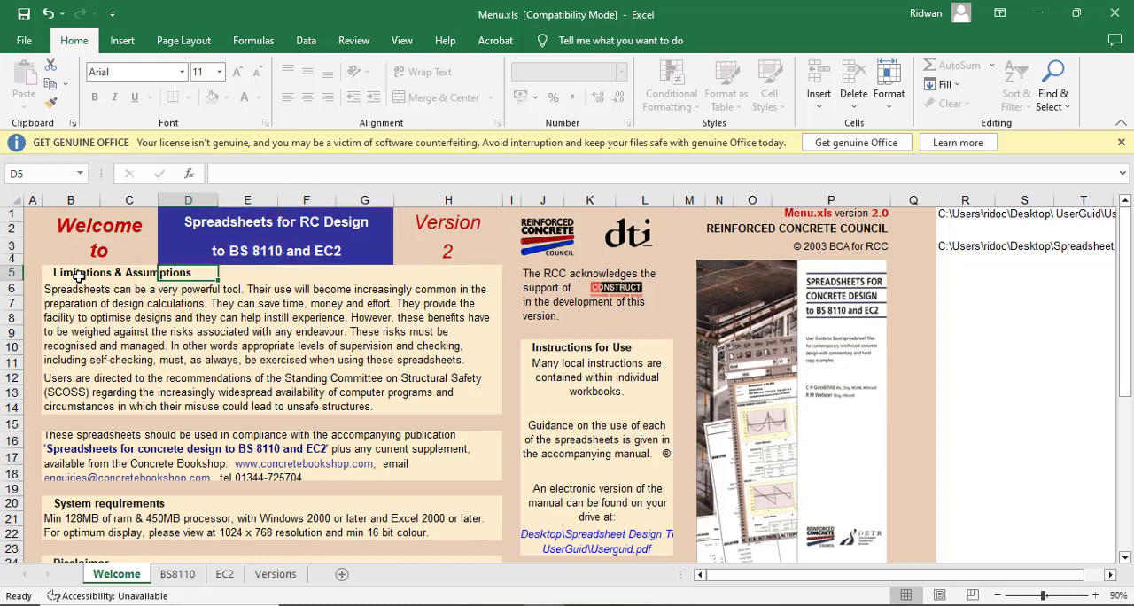
left_click(157, 391)
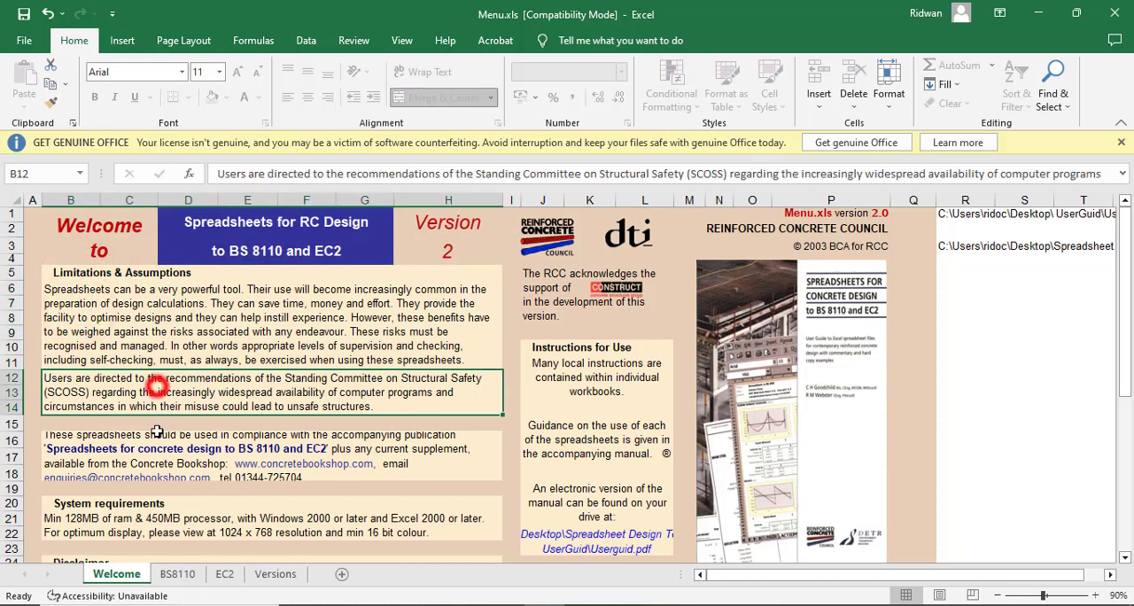
mouse_move(177, 406)
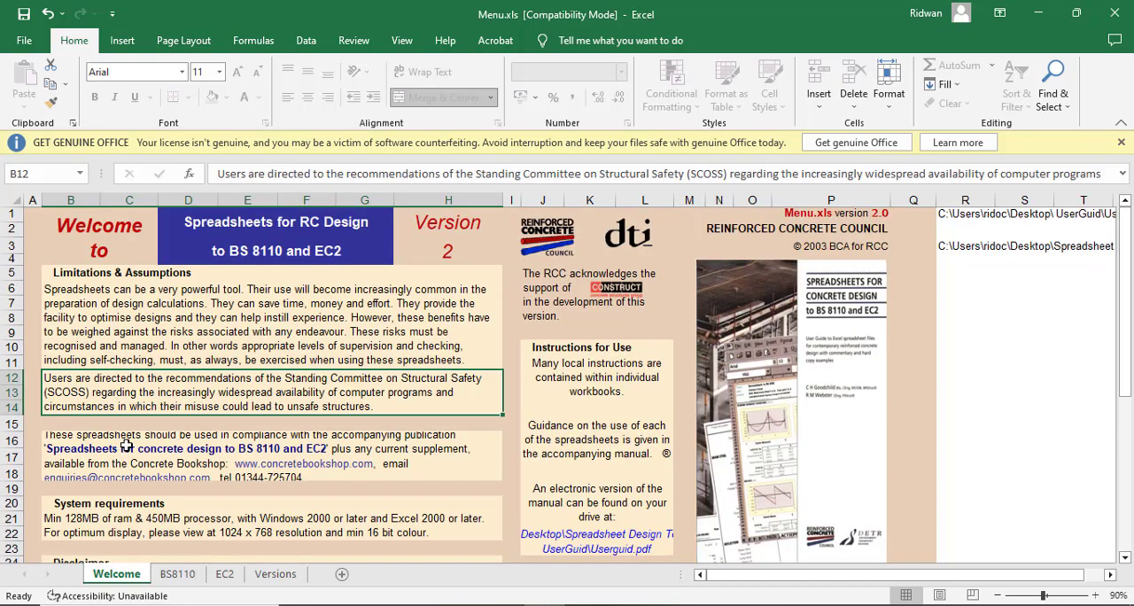
left_click(142, 443)
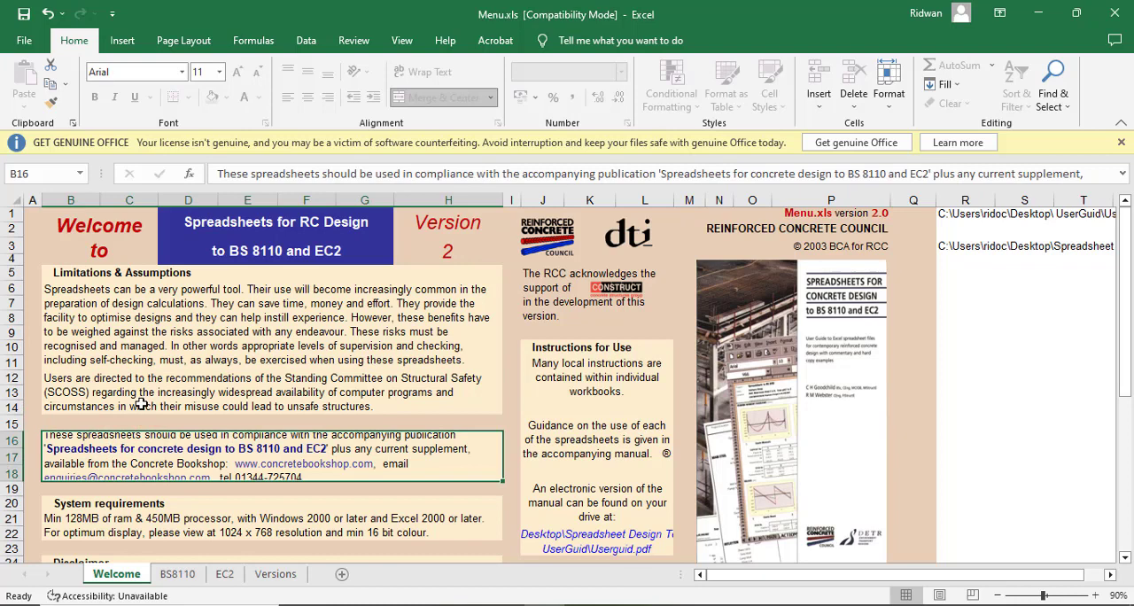
mouse_move(134, 317)
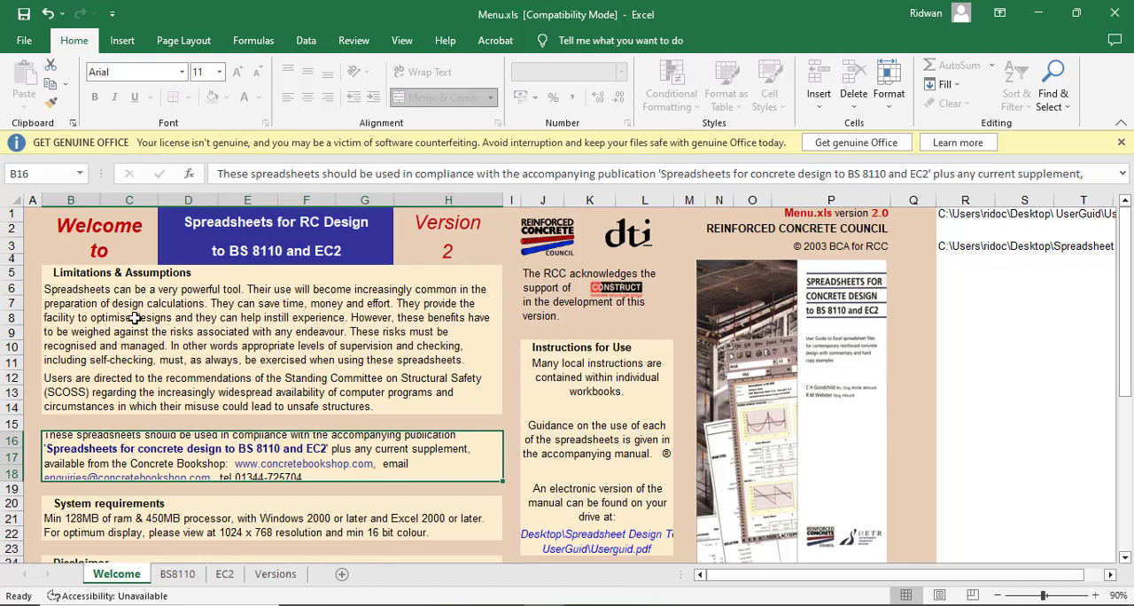
left_click(128, 314)
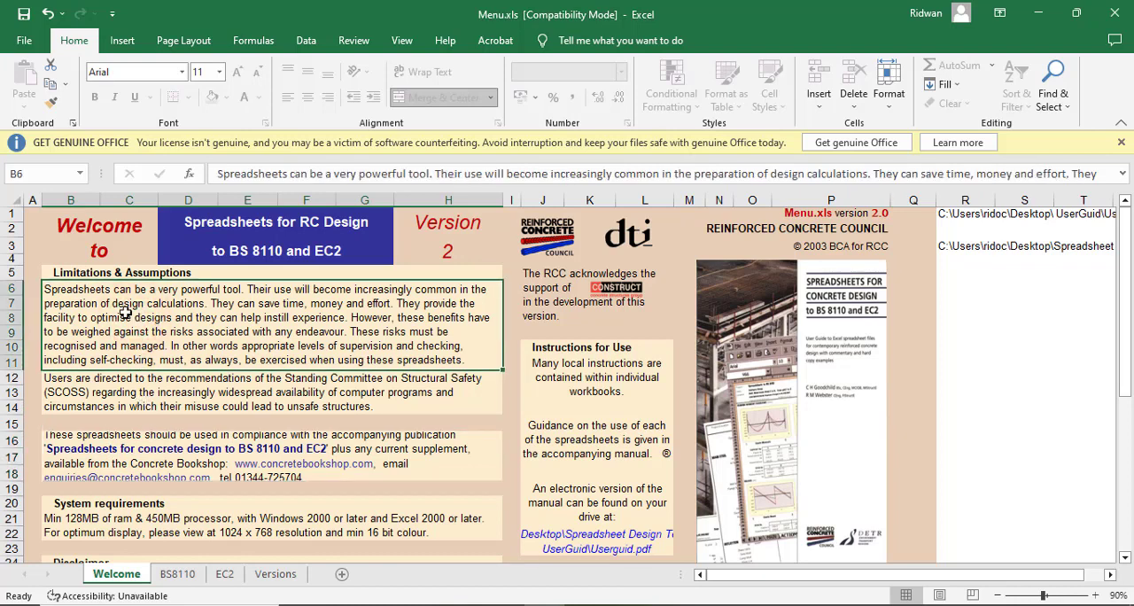
left_click(107, 391)
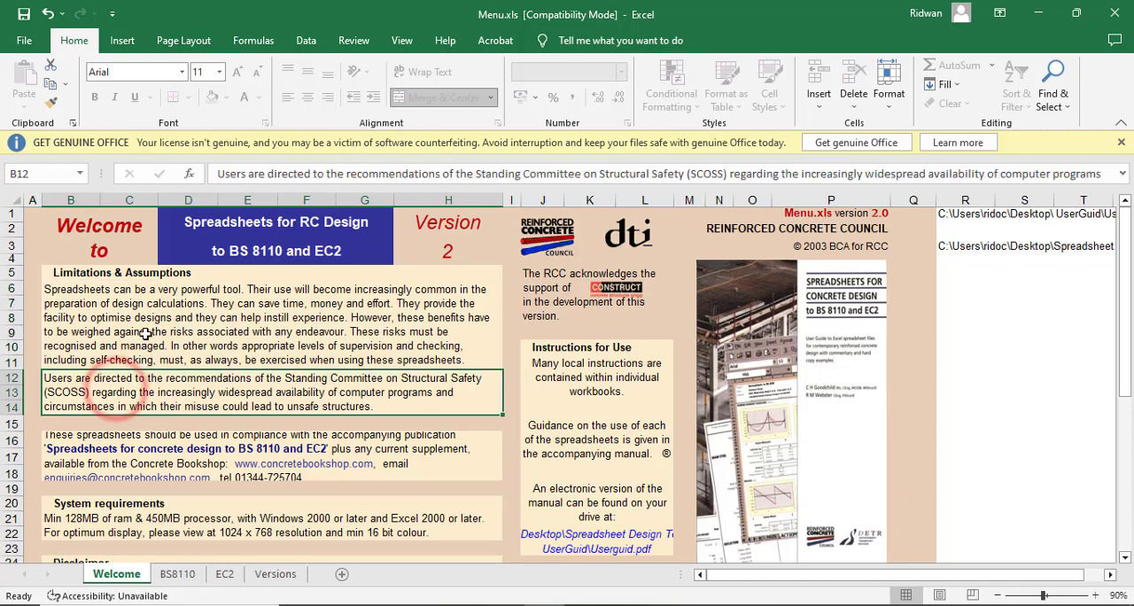
left_click(99, 251)
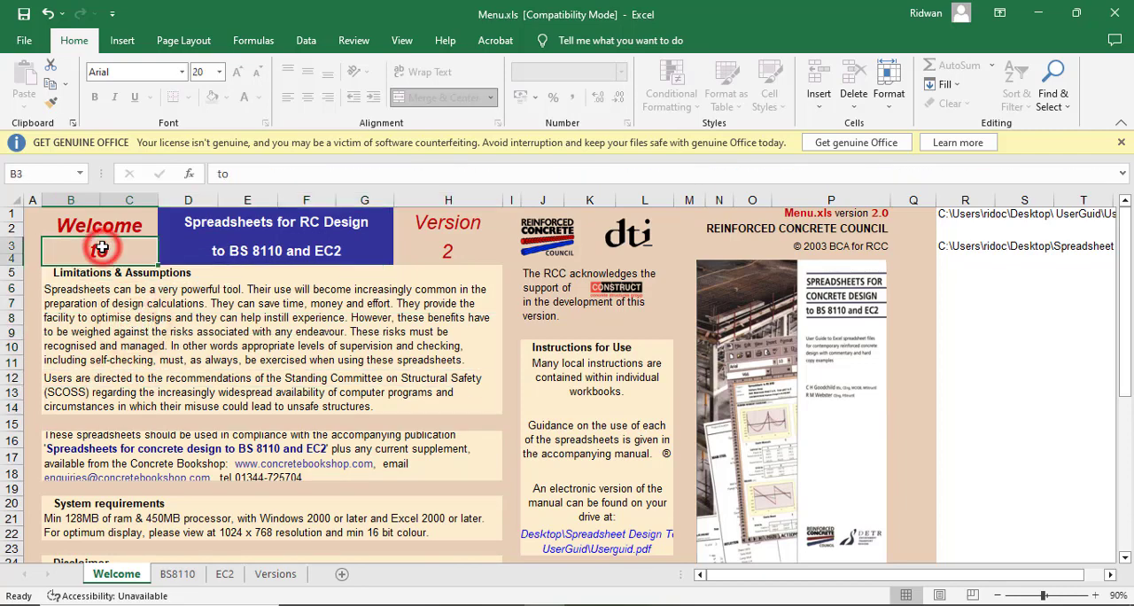
scroll("down", 3)
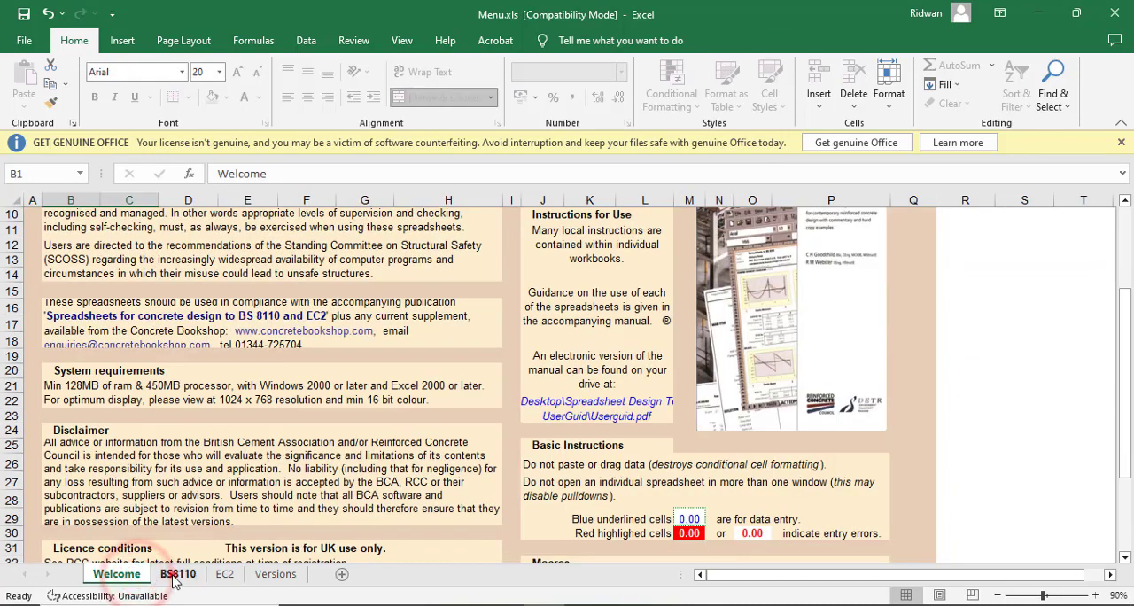
Glance at the BS8110 sheet, then return to Welcome and select its title and version cells
left_click(177, 573)
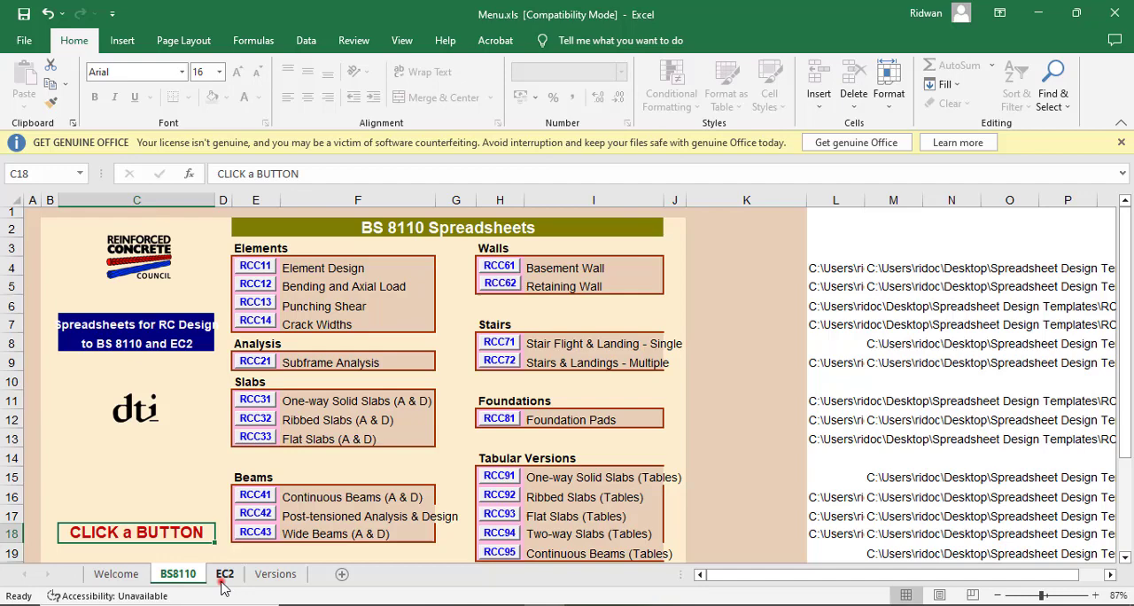
left_click(116, 573)
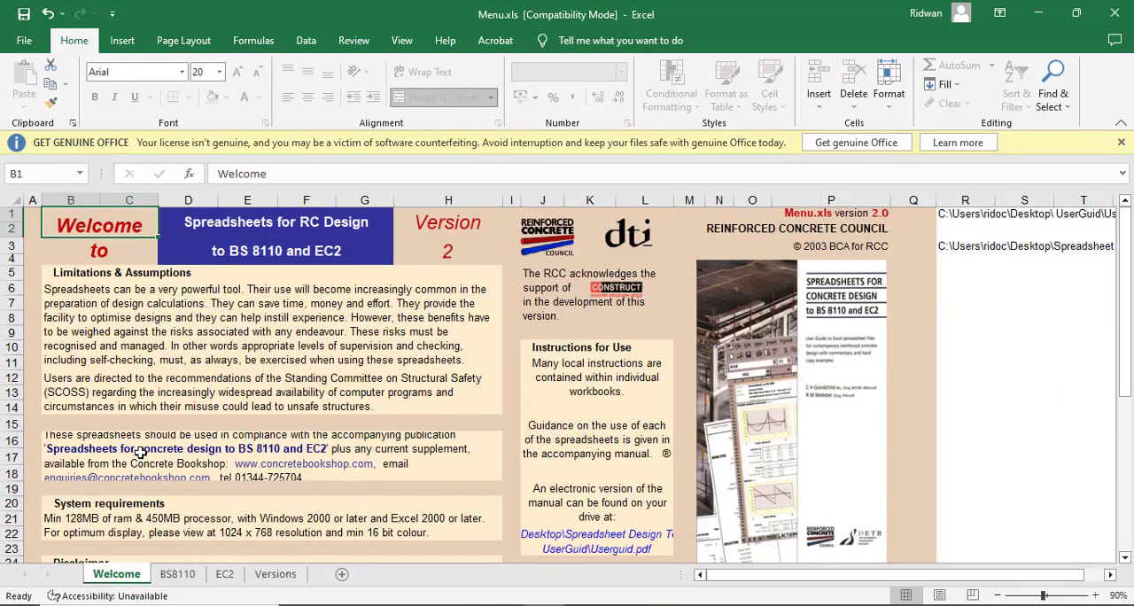
mouse_move(138, 368)
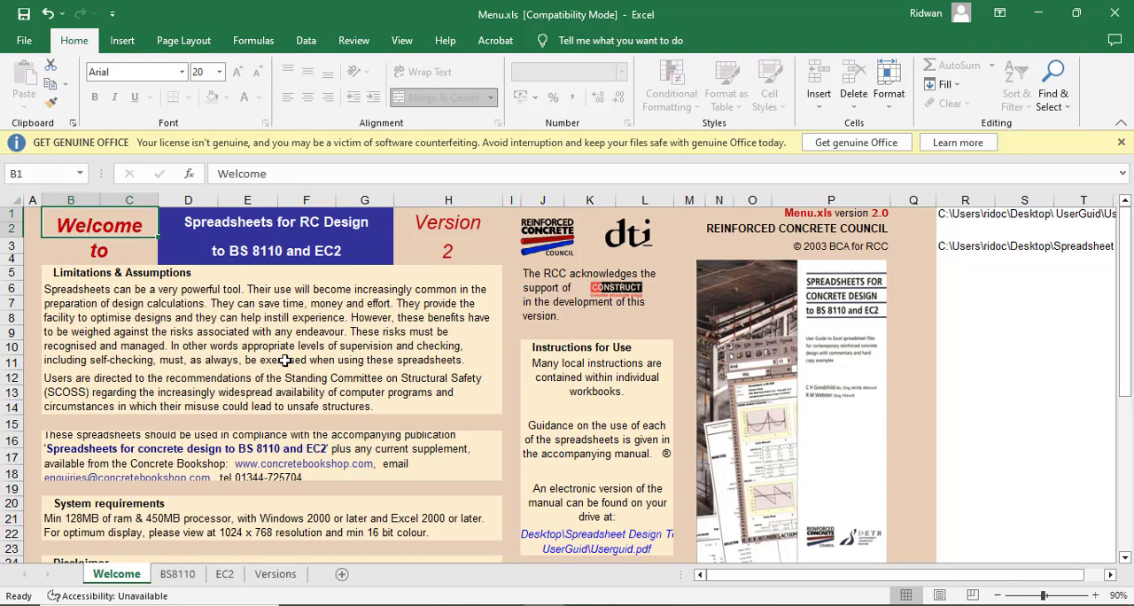
left_click(275, 251)
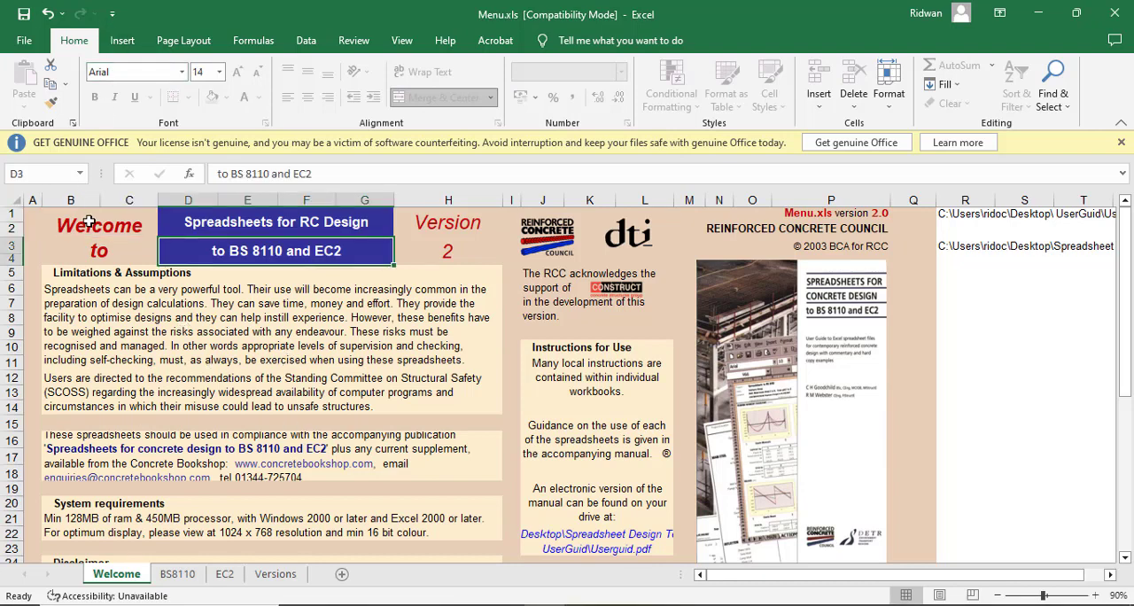
left_click(99, 251)
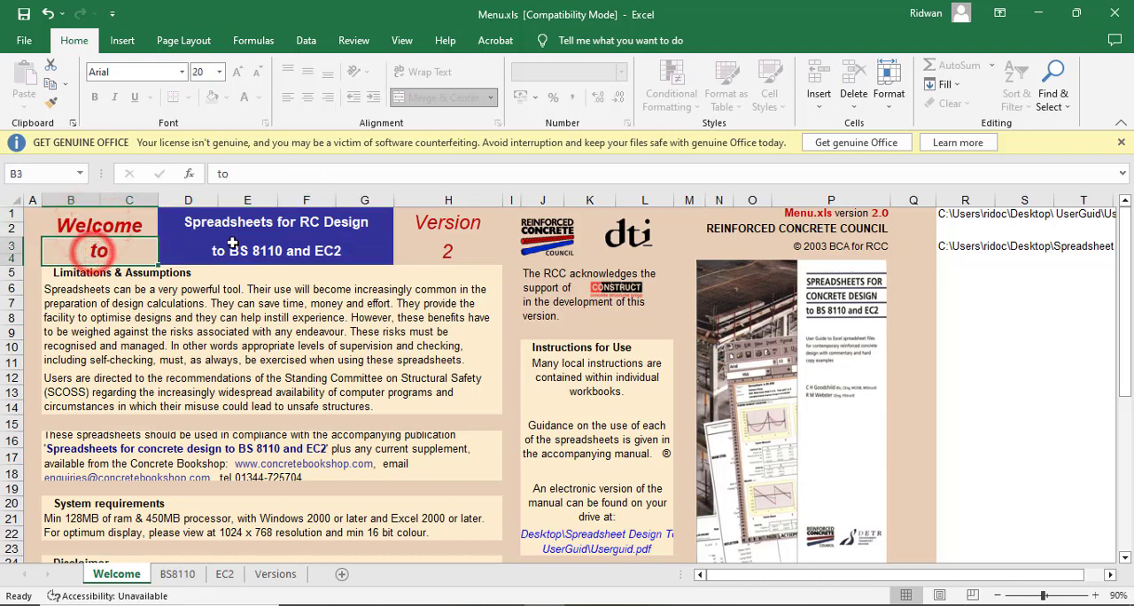
left_click(447, 248)
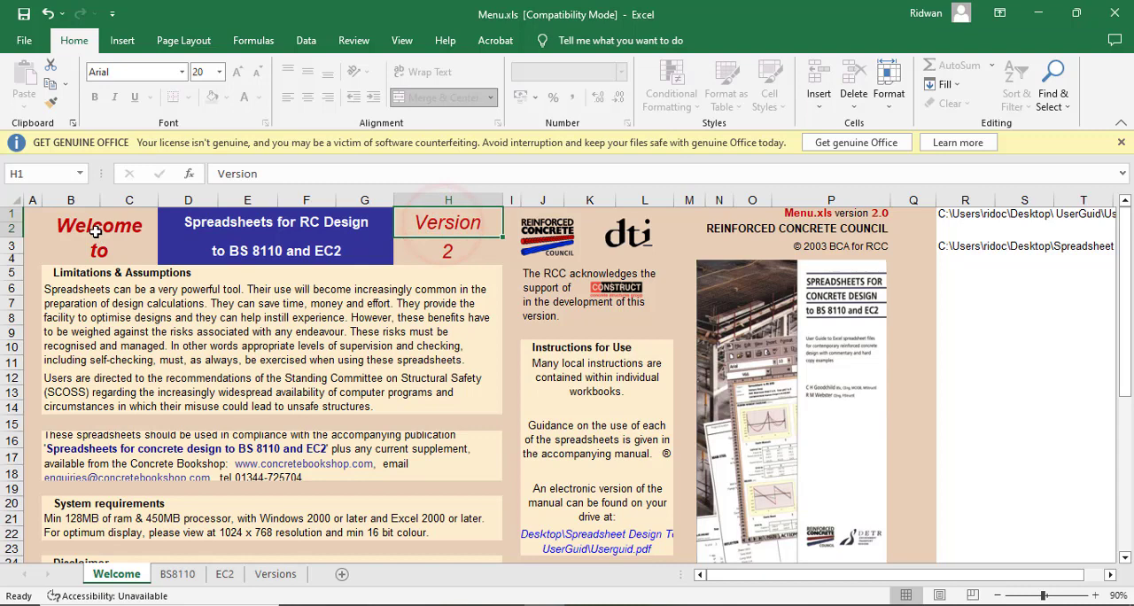
left_click(99, 251)
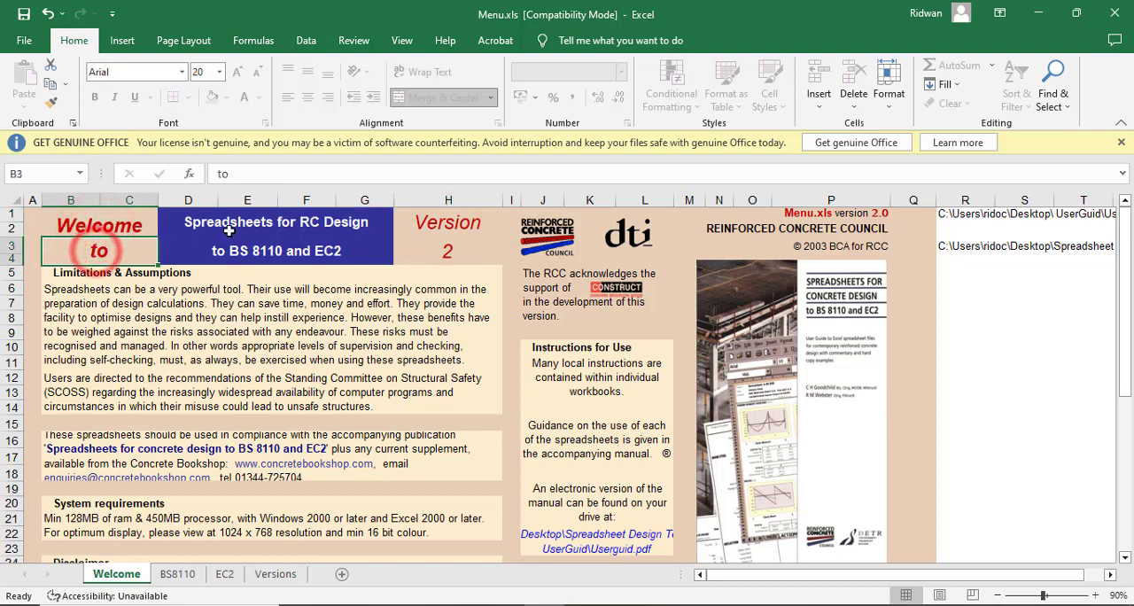
left_click(275, 251)
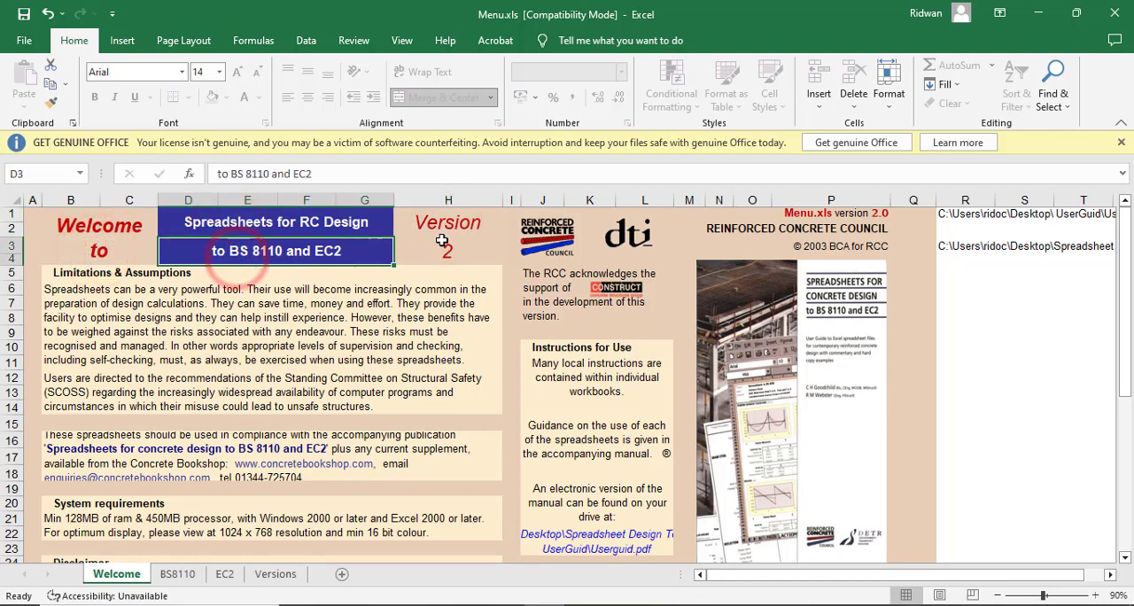
left_click(447, 250)
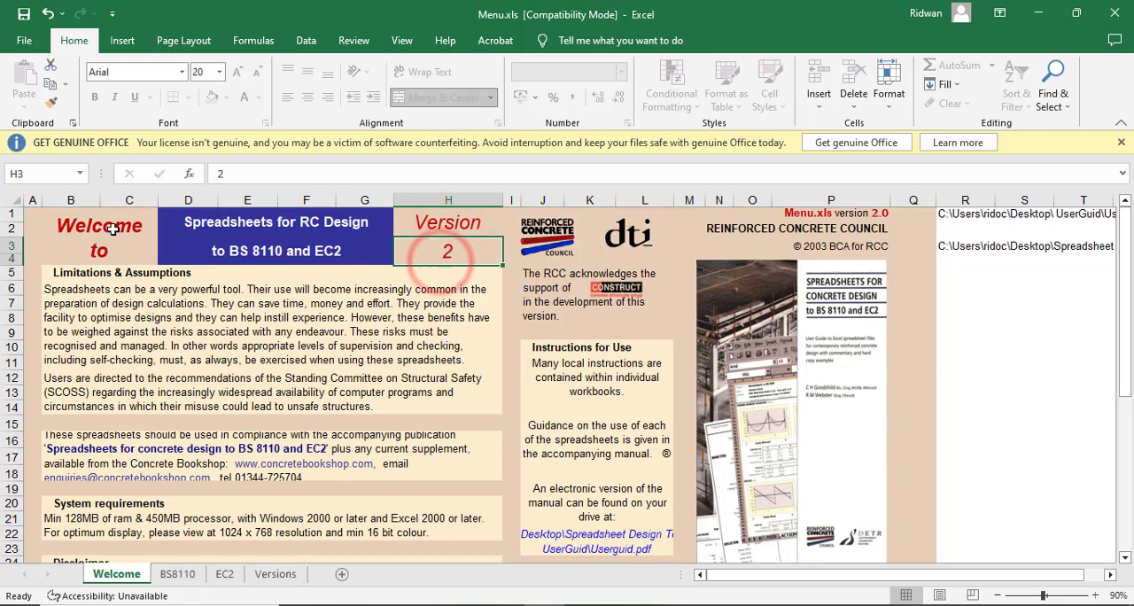
left_click(276, 235)
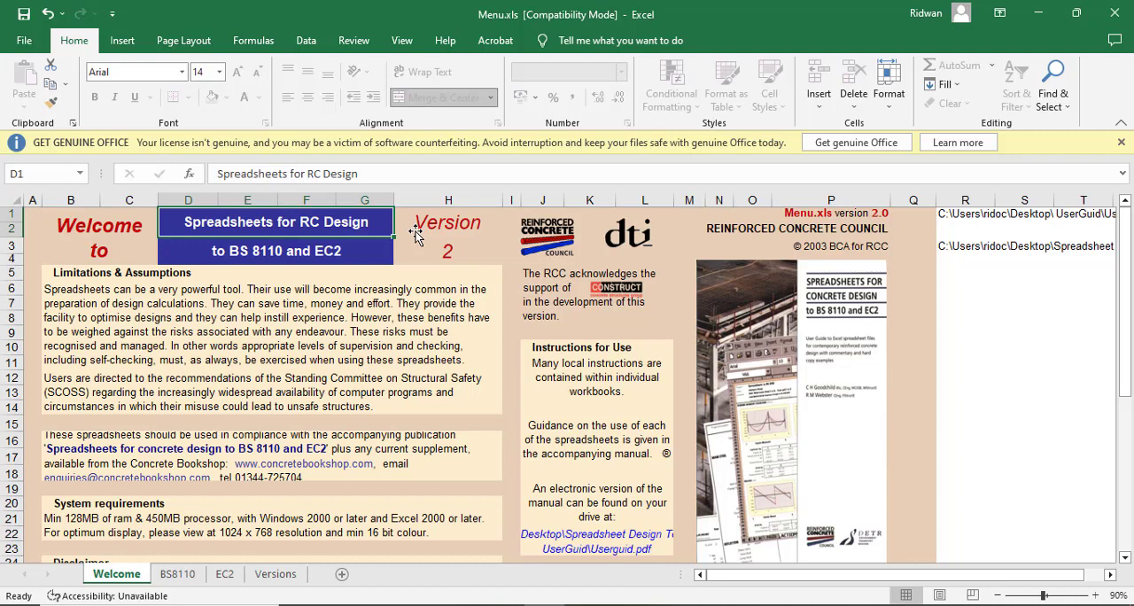
mouse_move(534, 224)
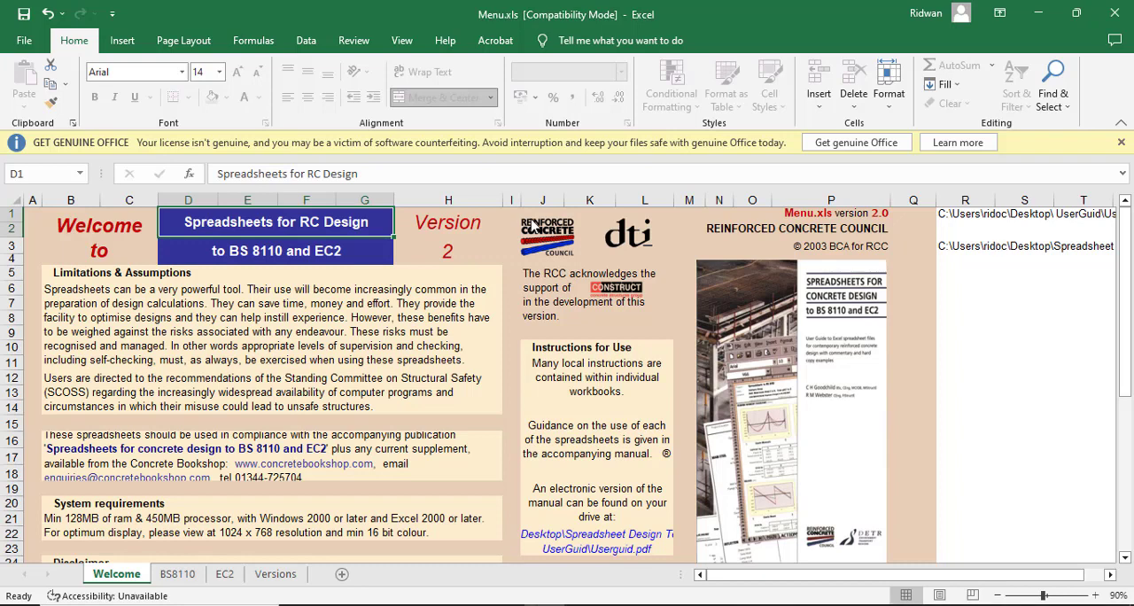
mouse_move(433, 229)
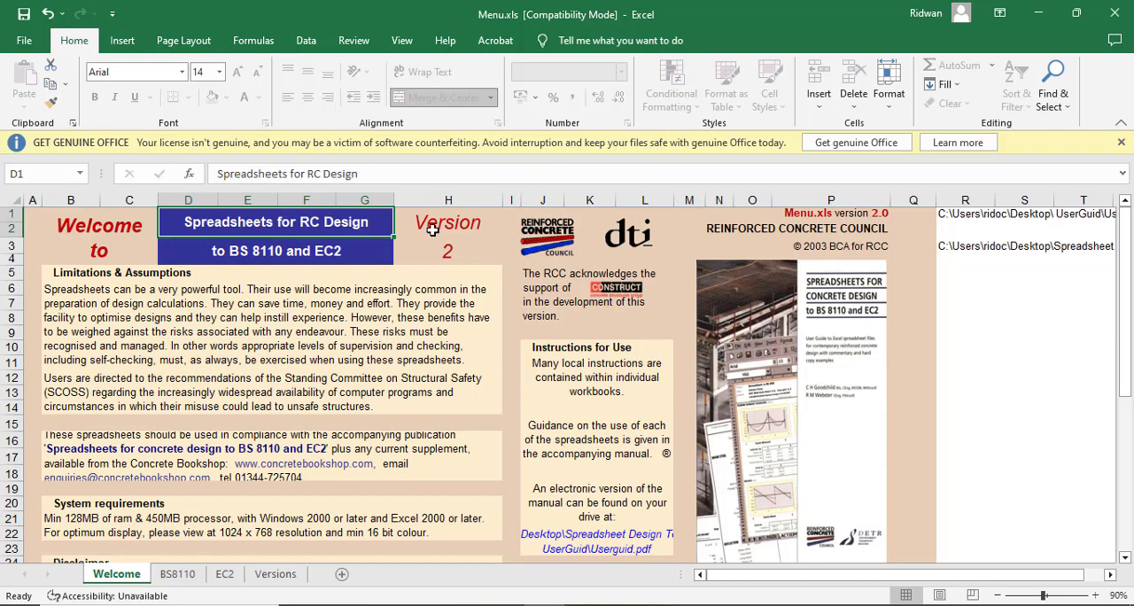
Scroll down the Welcome sheet through the publication paragraph to the system requirements text
left_click(97, 226)
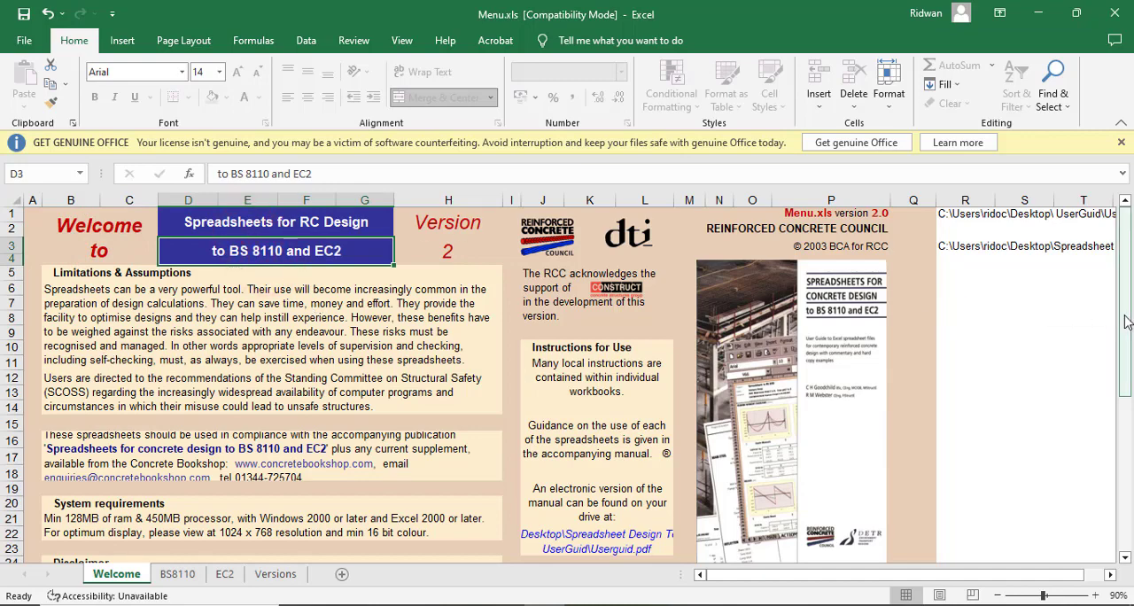
scroll("down", 3)
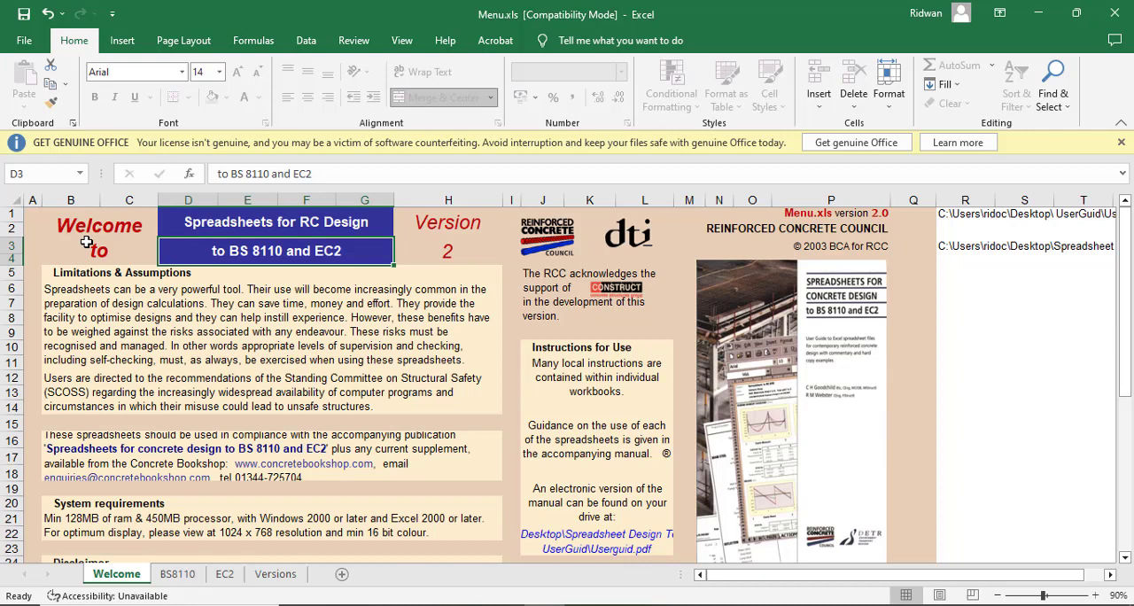
left_click(84, 244)
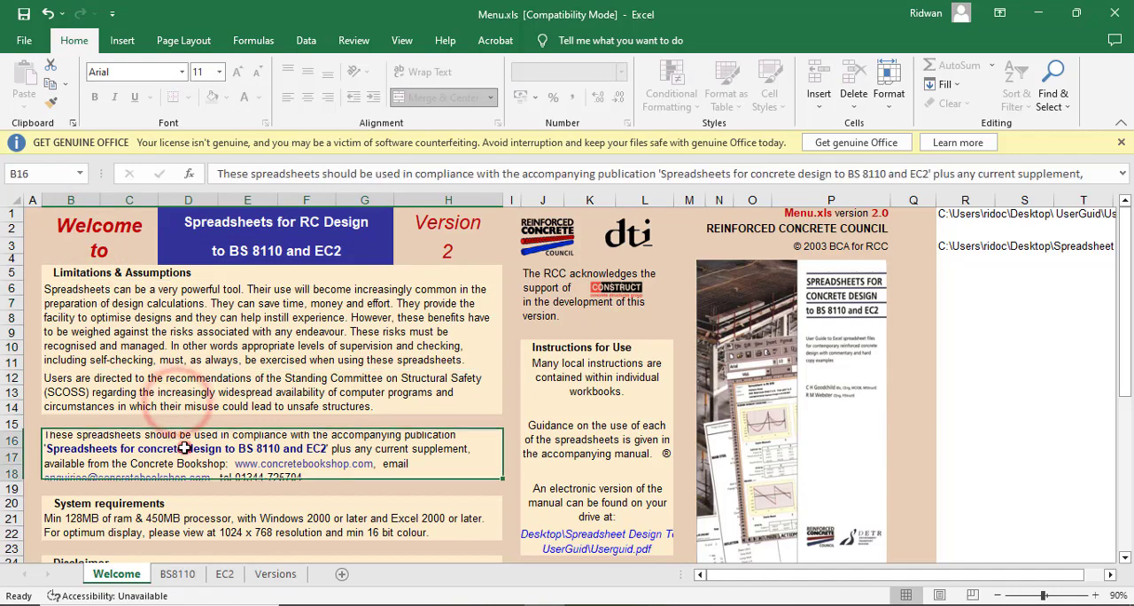
scroll("down", 3)
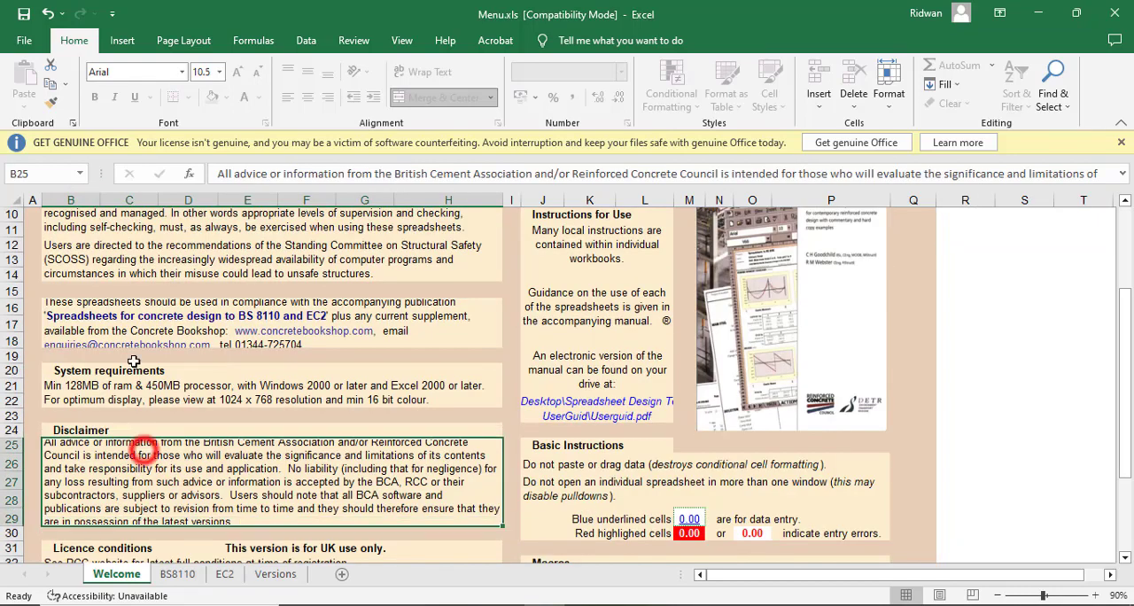
left_click(133, 385)
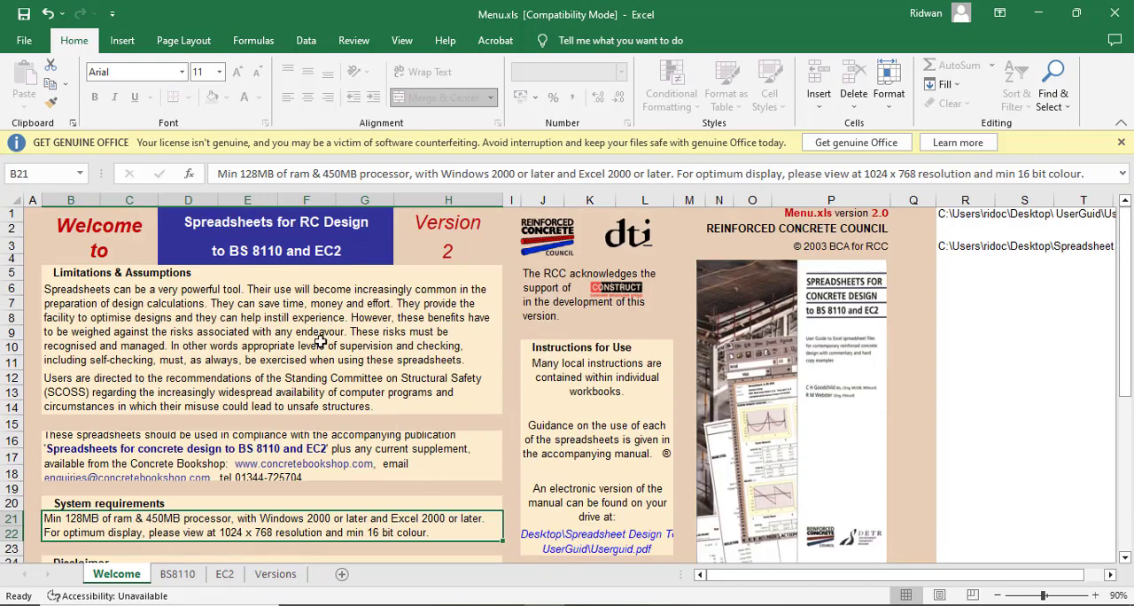
mouse_move(425, 342)
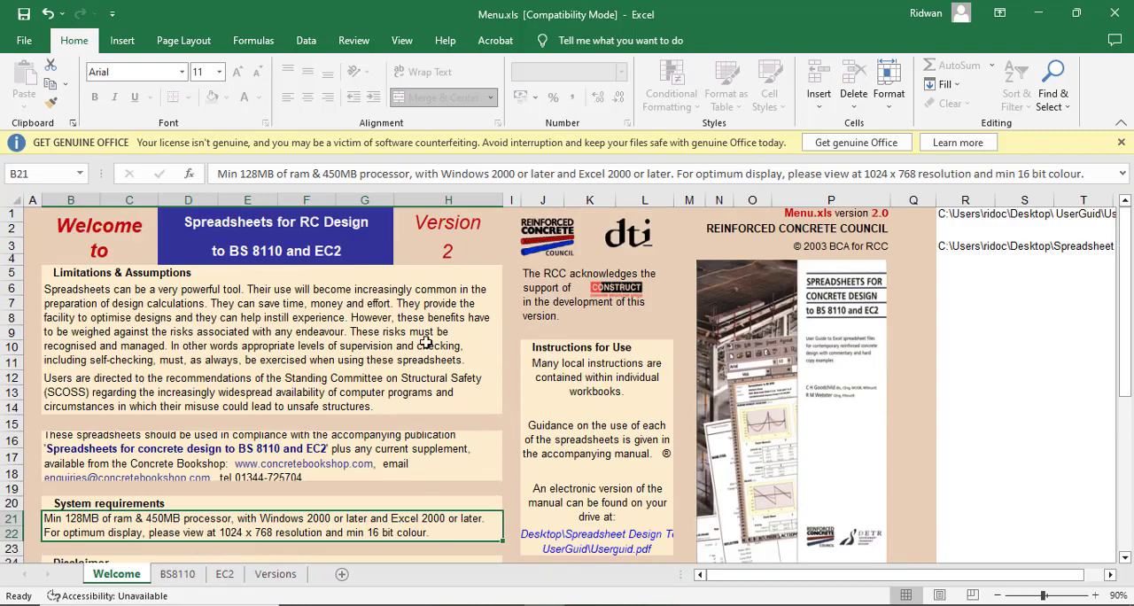
mouse_move(678, 122)
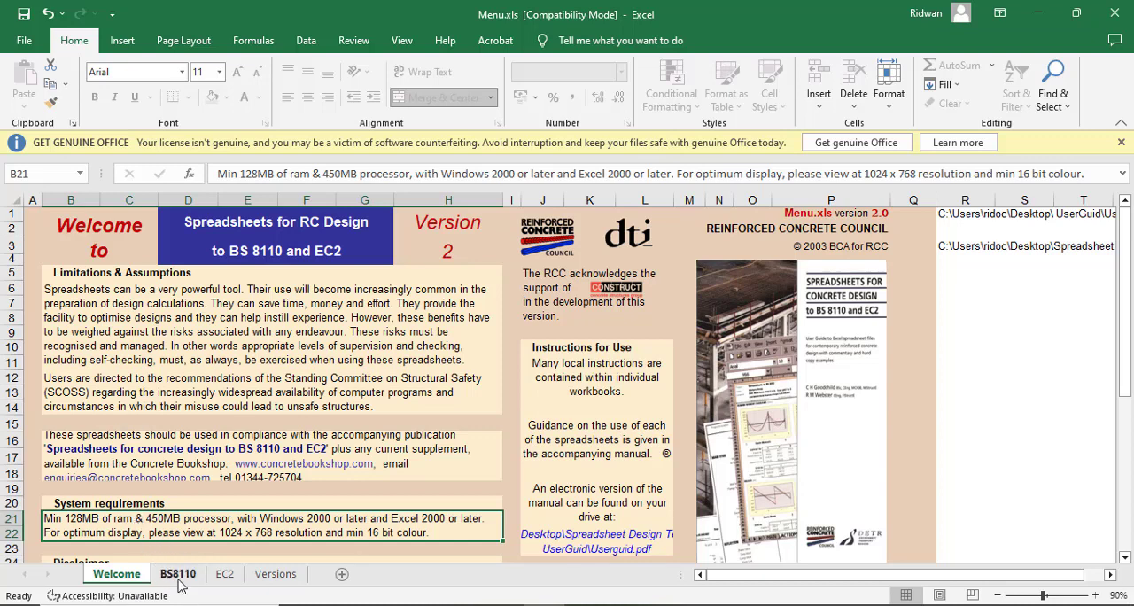
Compare the EC2 and BS8110 menus, then scroll BS8110 to Columns and Rigorous Versions
left_click(177, 573)
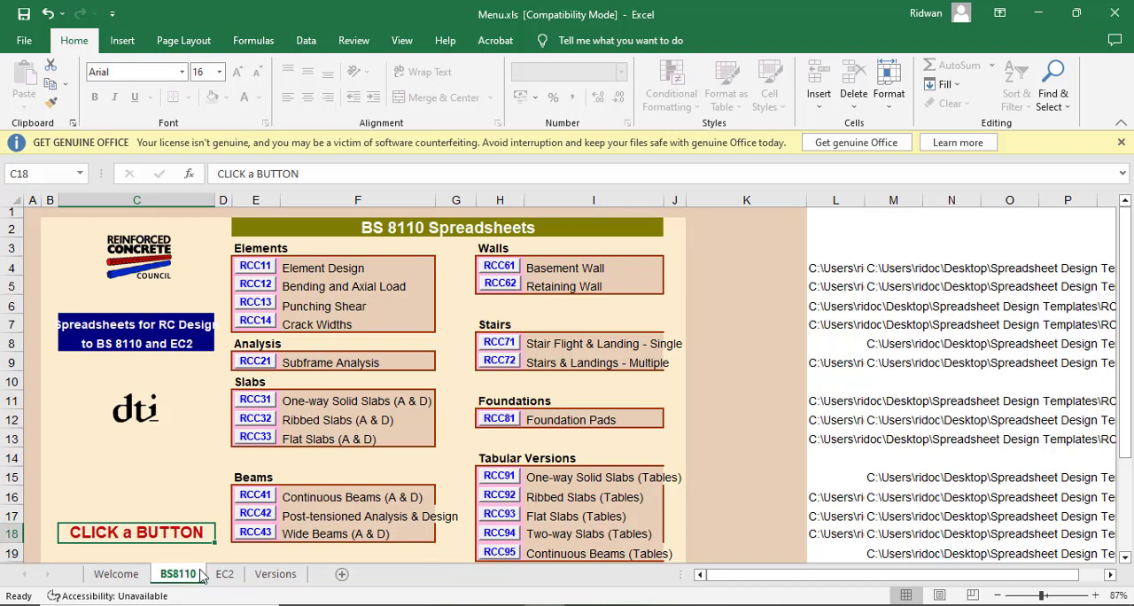
left_click(224, 573)
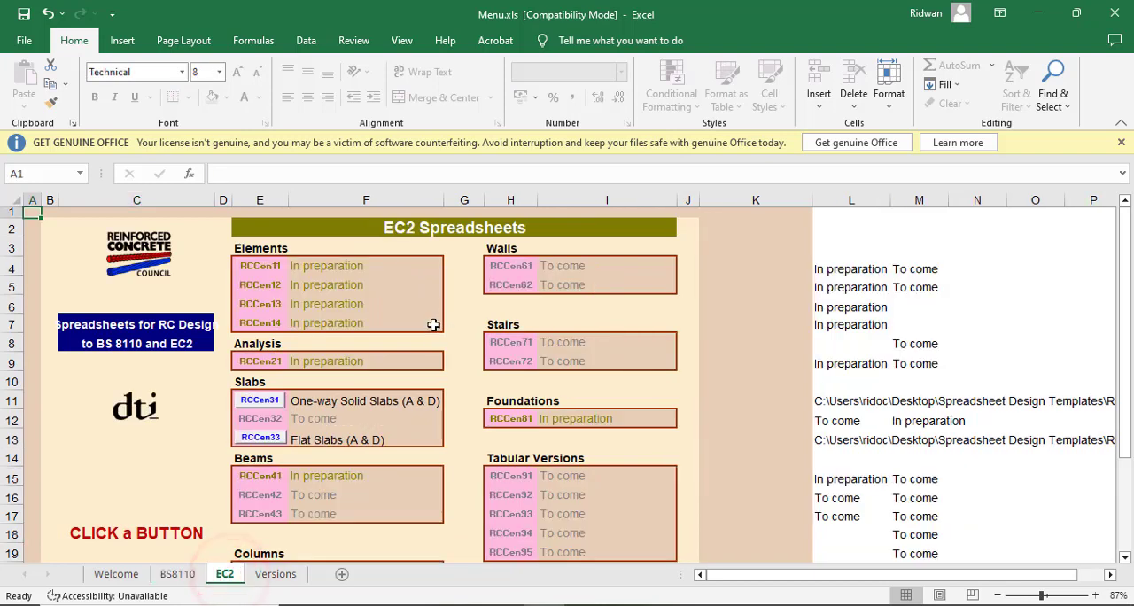
mouse_move(199, 584)
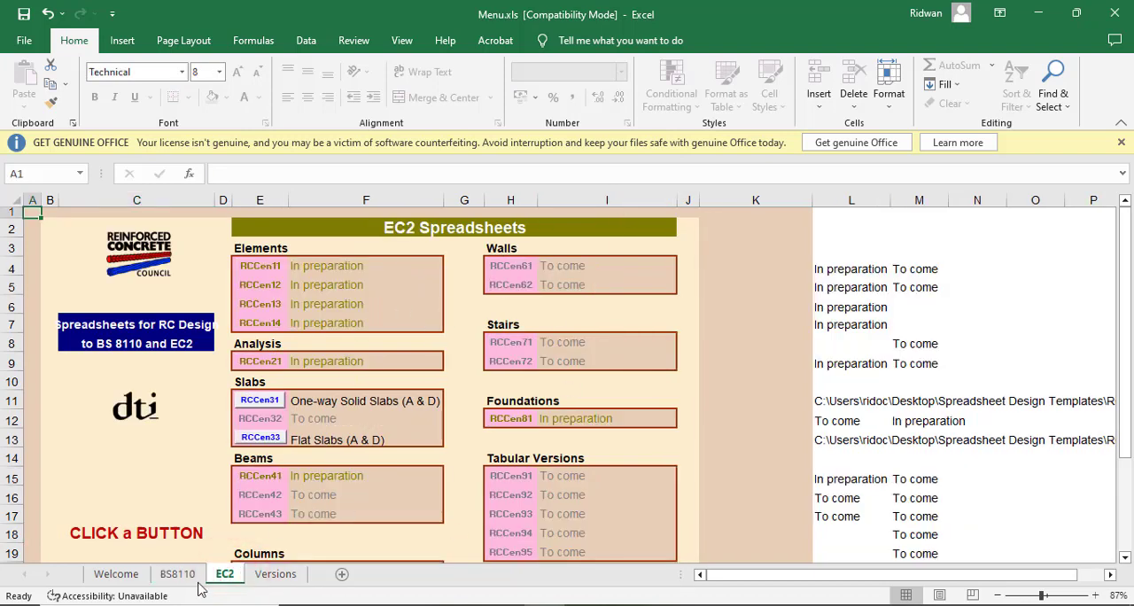
left_click(177, 574)
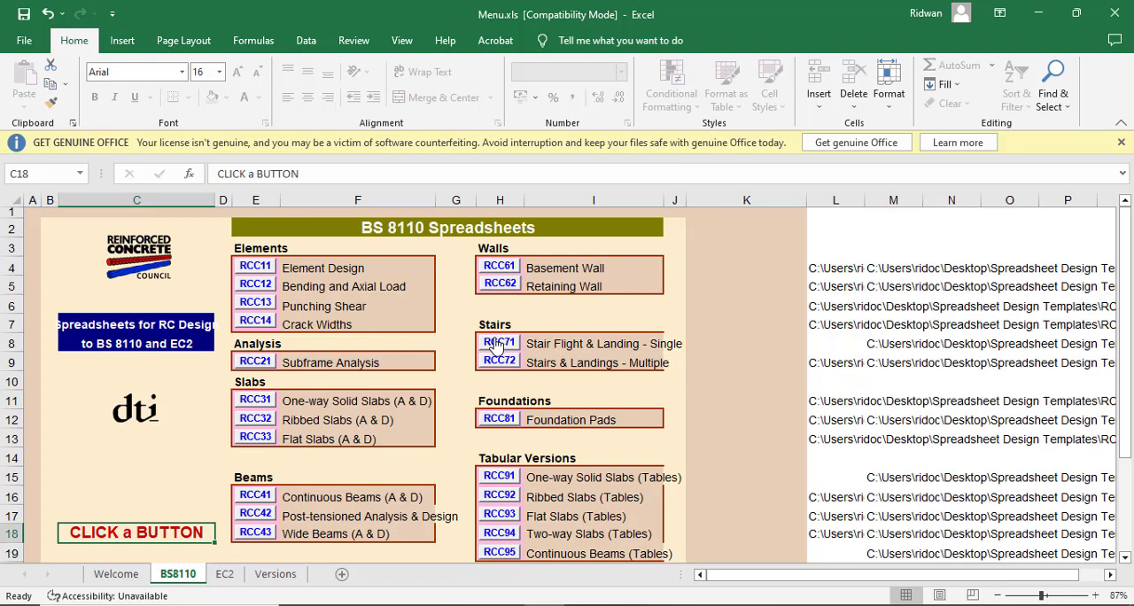
mouse_move(496, 346)
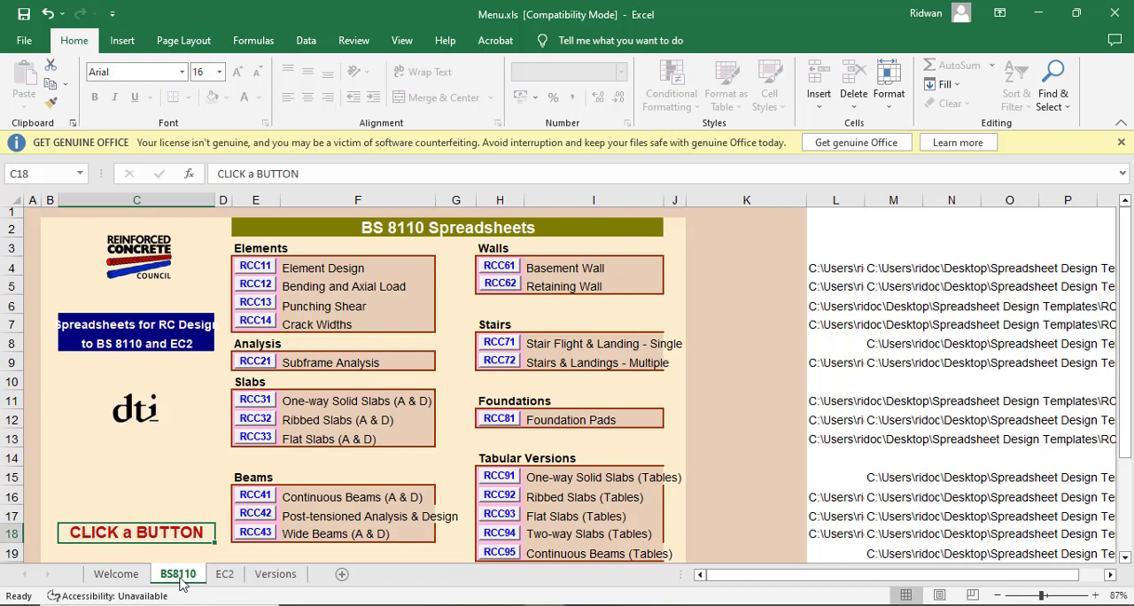
mouse_move(212, 587)
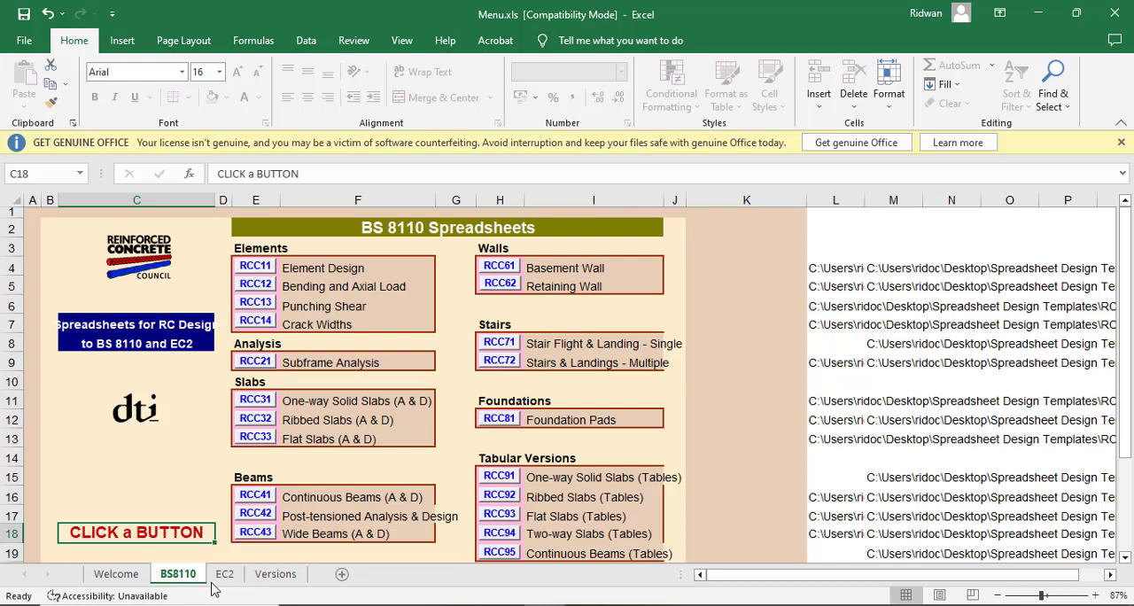
left_click(224, 573)
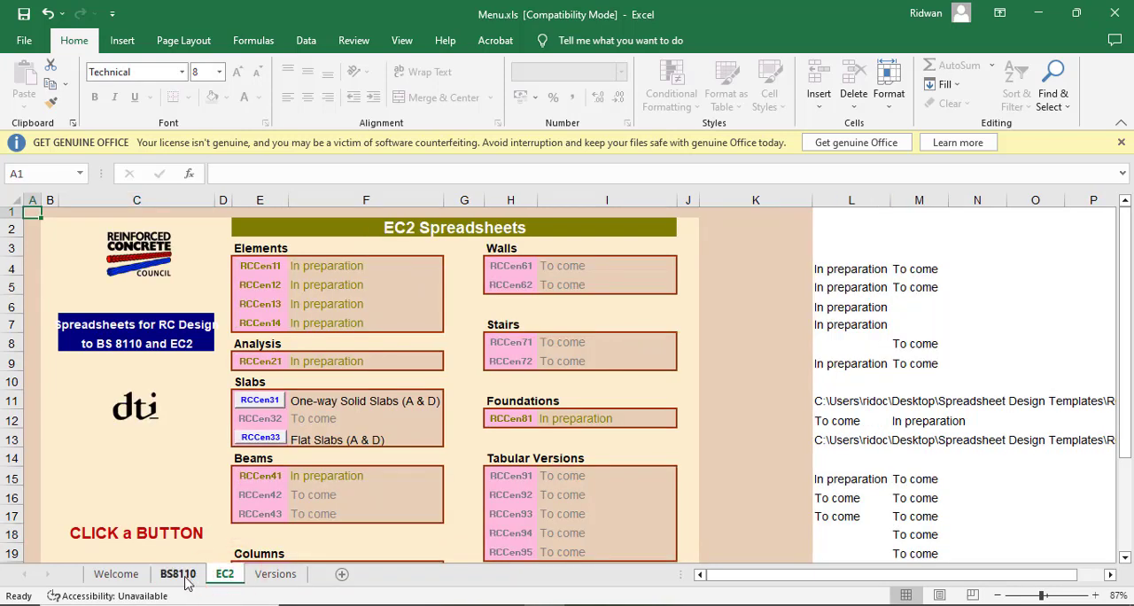
left_click(178, 573)
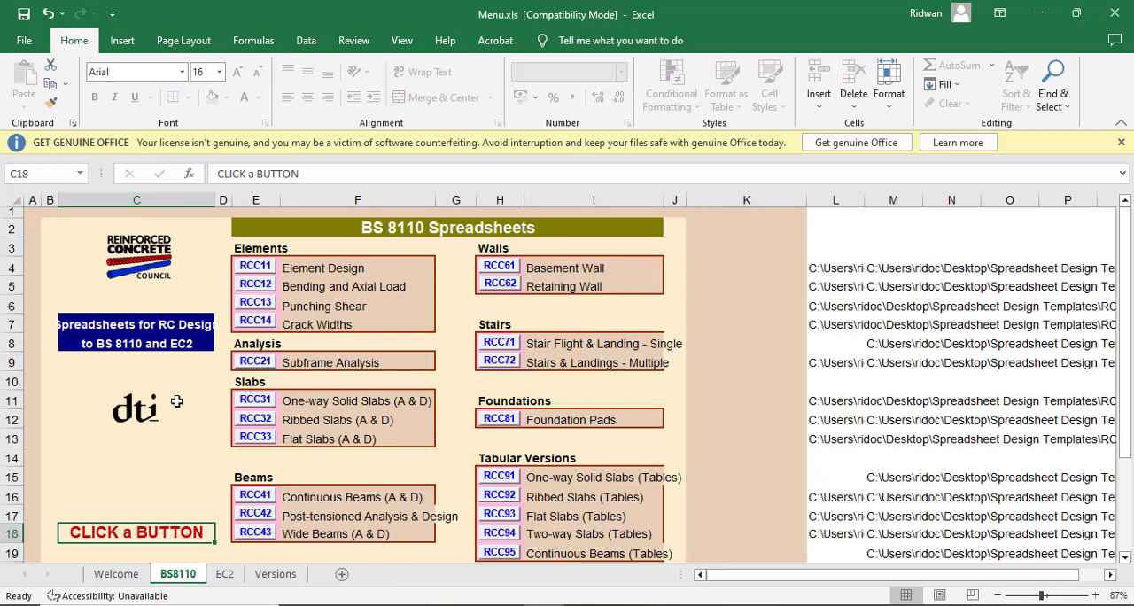
mouse_move(329, 254)
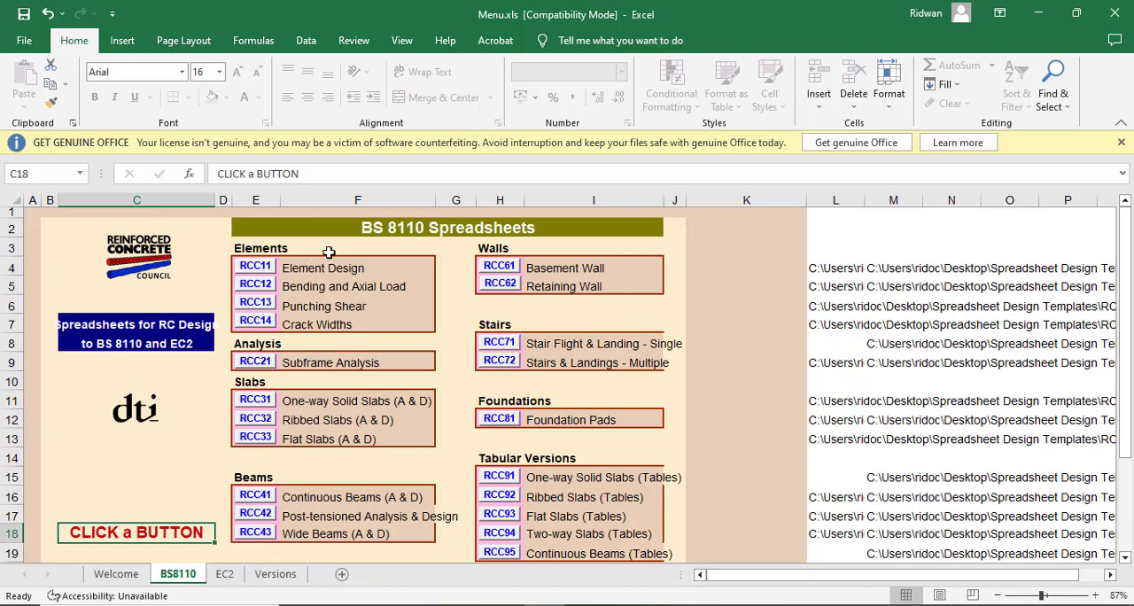
mouse_move(395, 334)
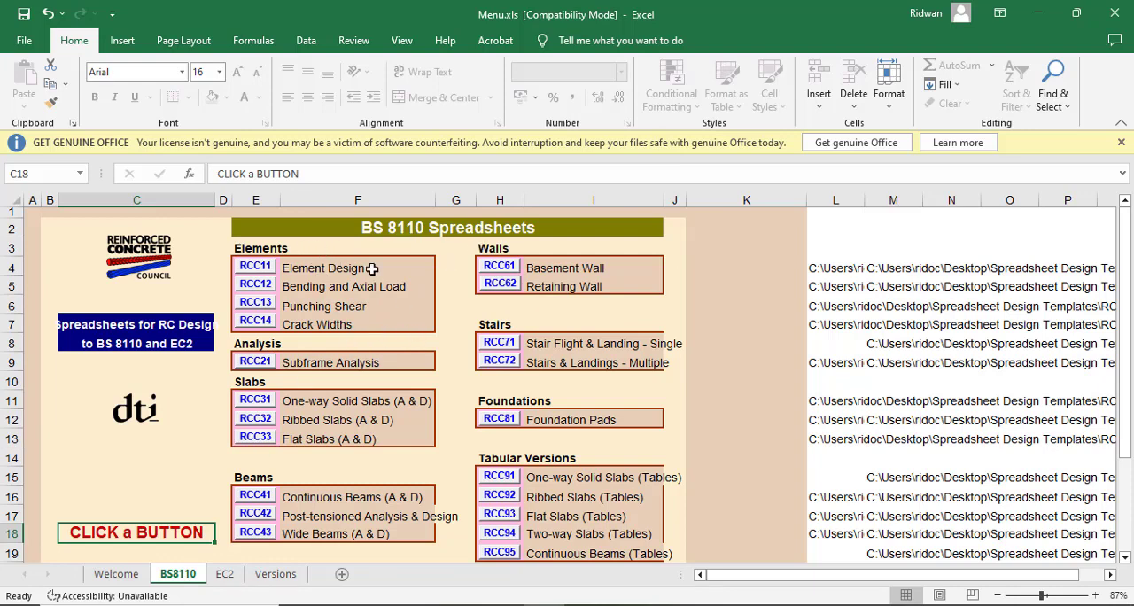
mouse_move(218, 319)
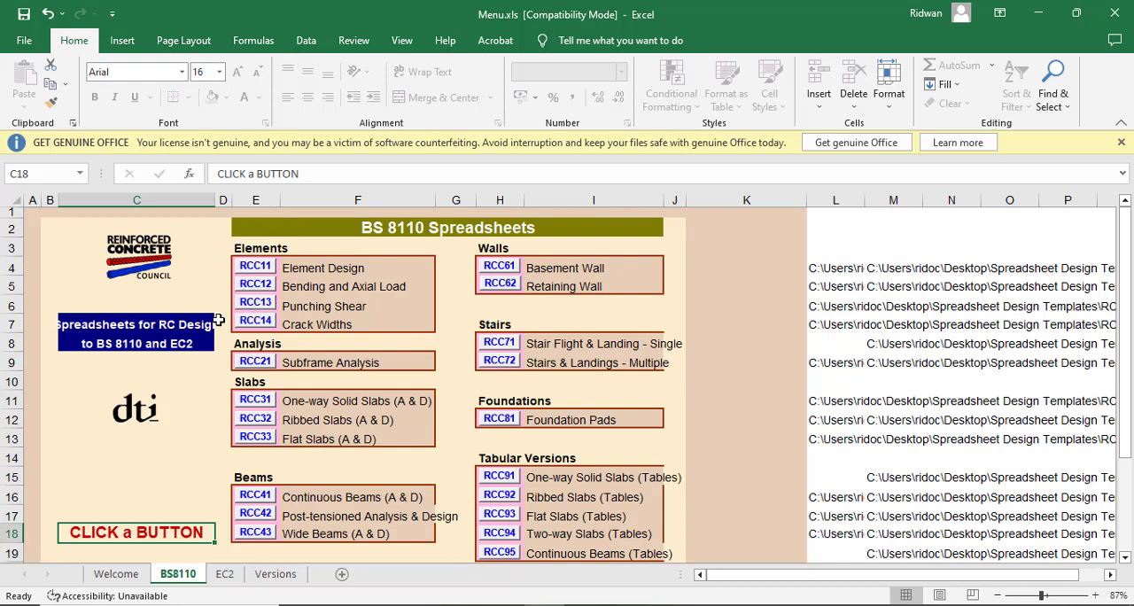
mouse_move(321, 270)
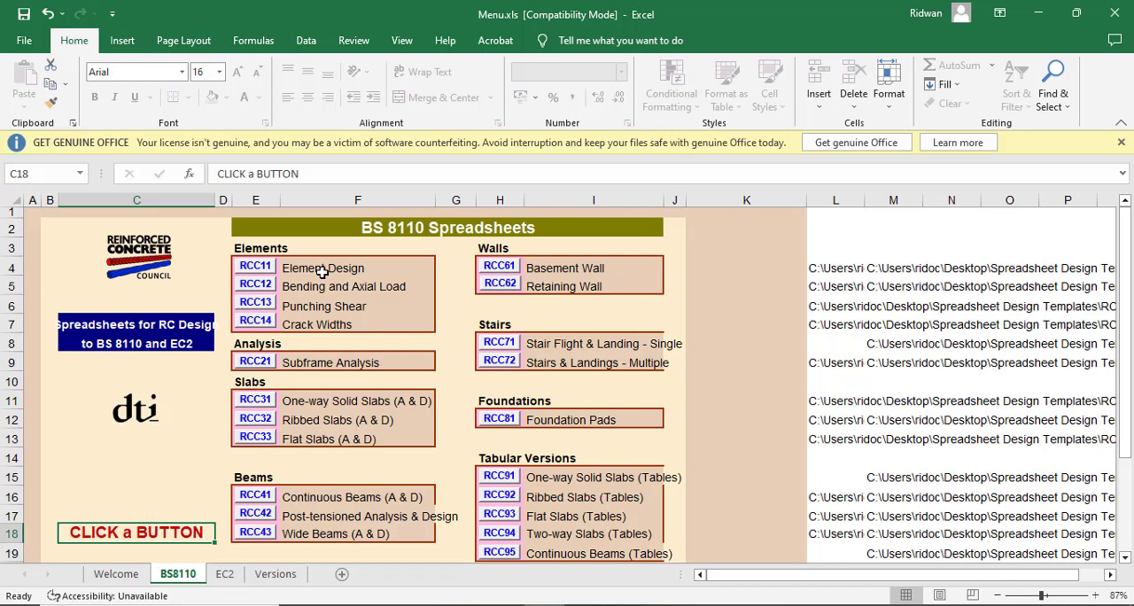
mouse_move(286, 341)
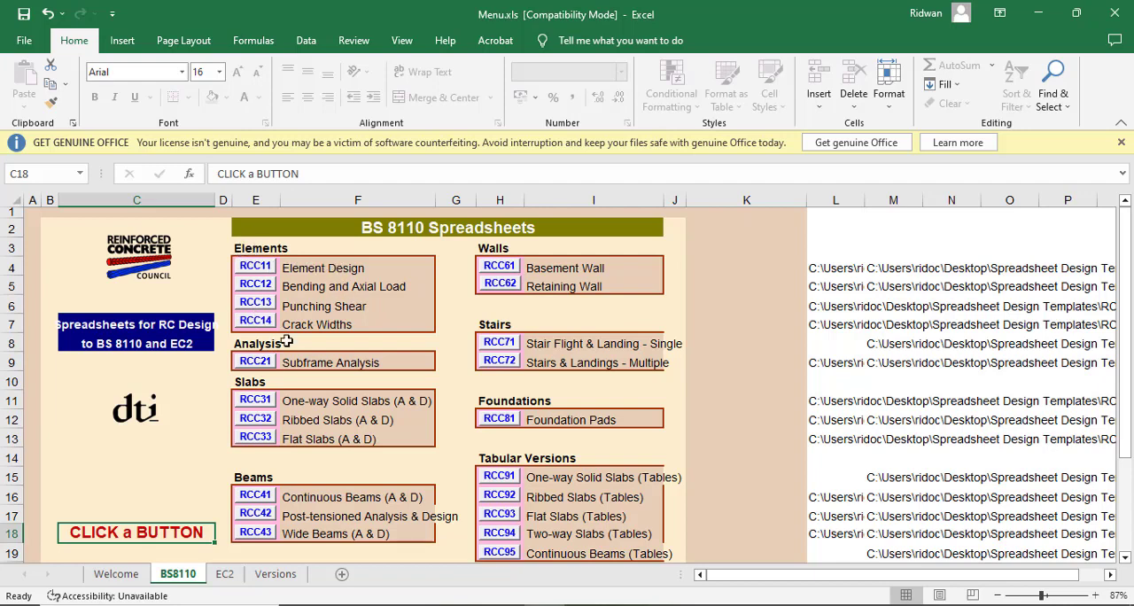
scroll("down", 3)
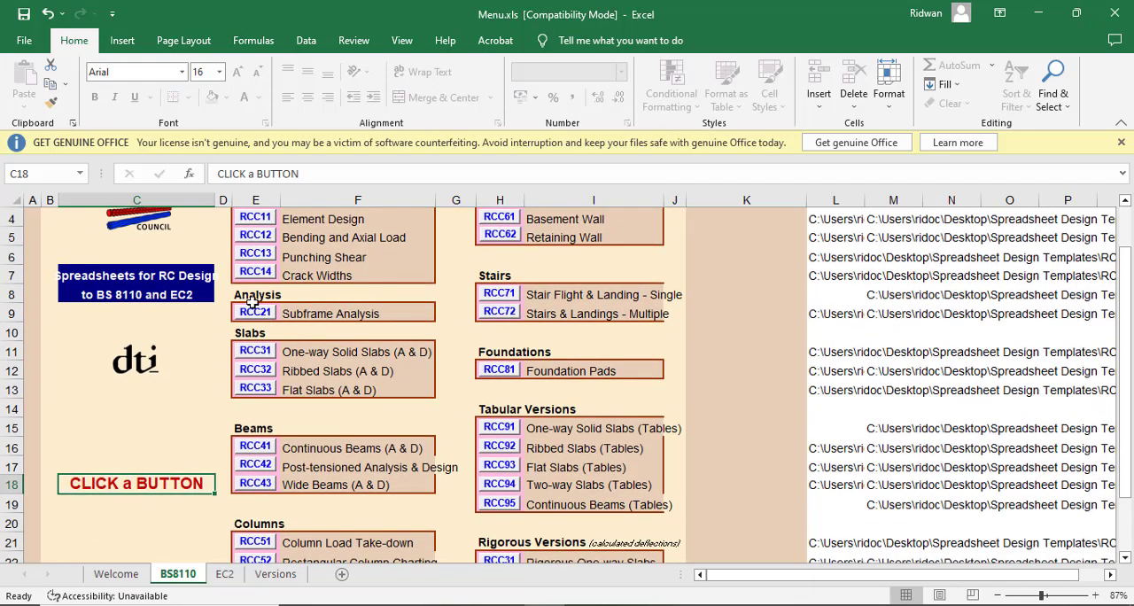
scroll("down", 3)
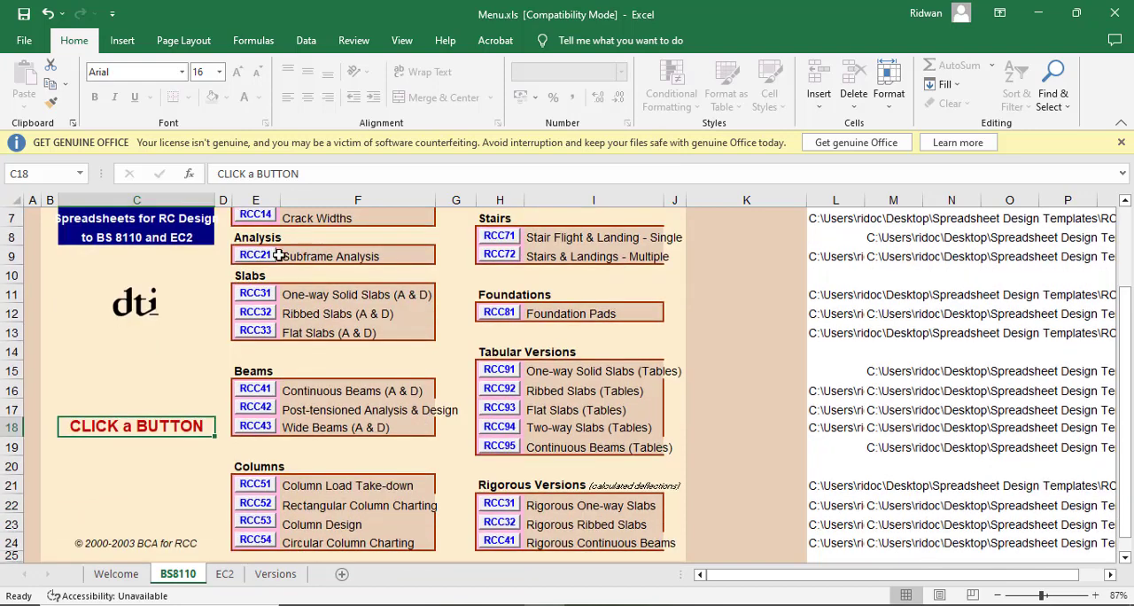
mouse_move(329, 354)
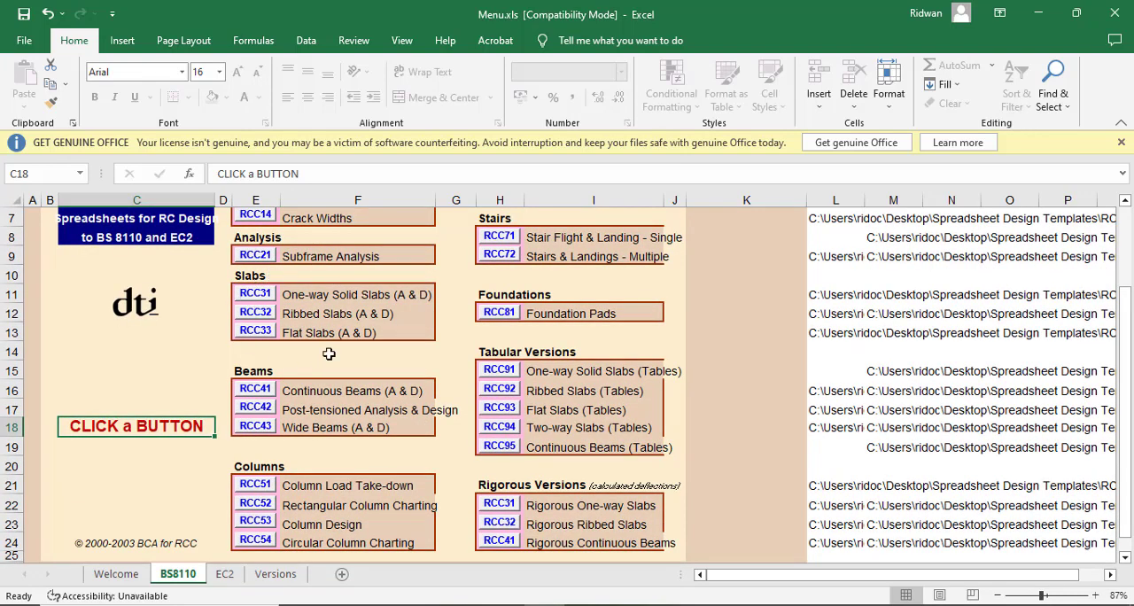
mouse_move(298, 295)
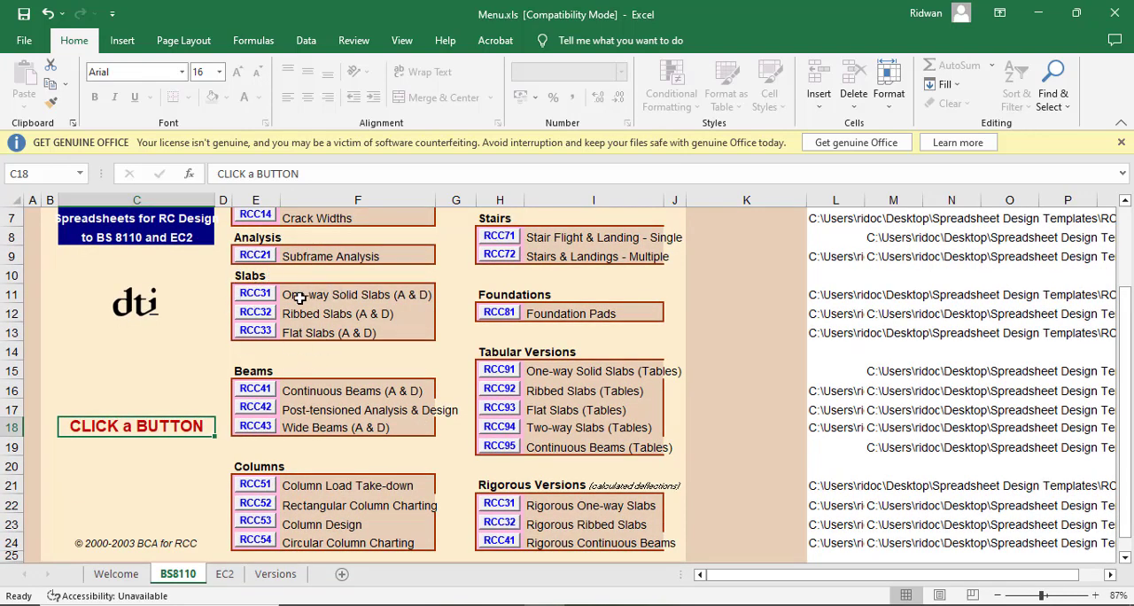
mouse_move(411, 304)
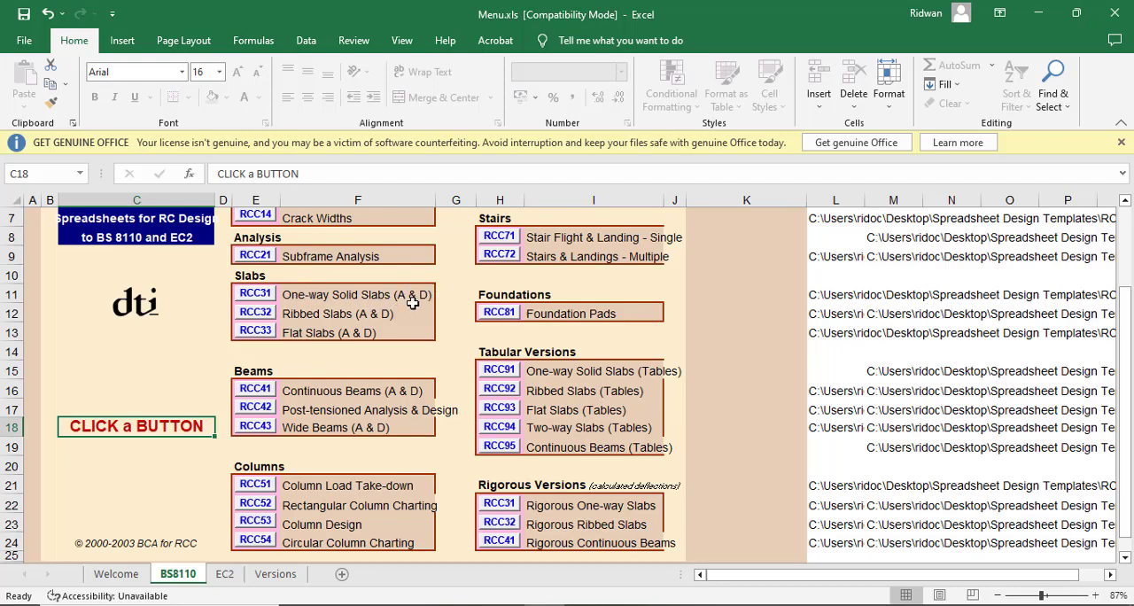
mouse_move(437, 312)
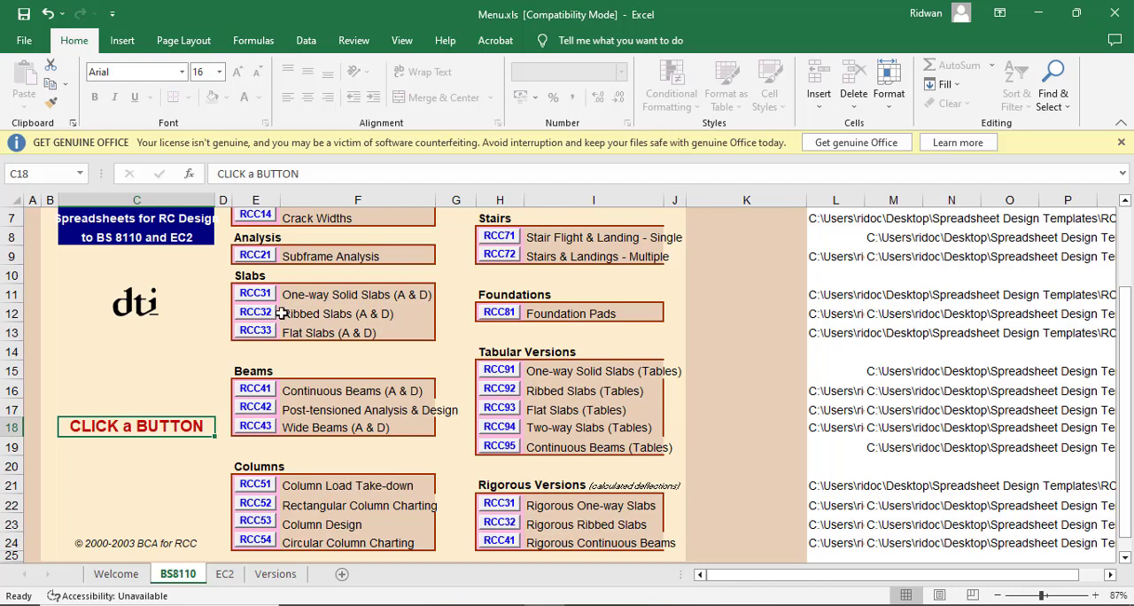
mouse_move(294, 347)
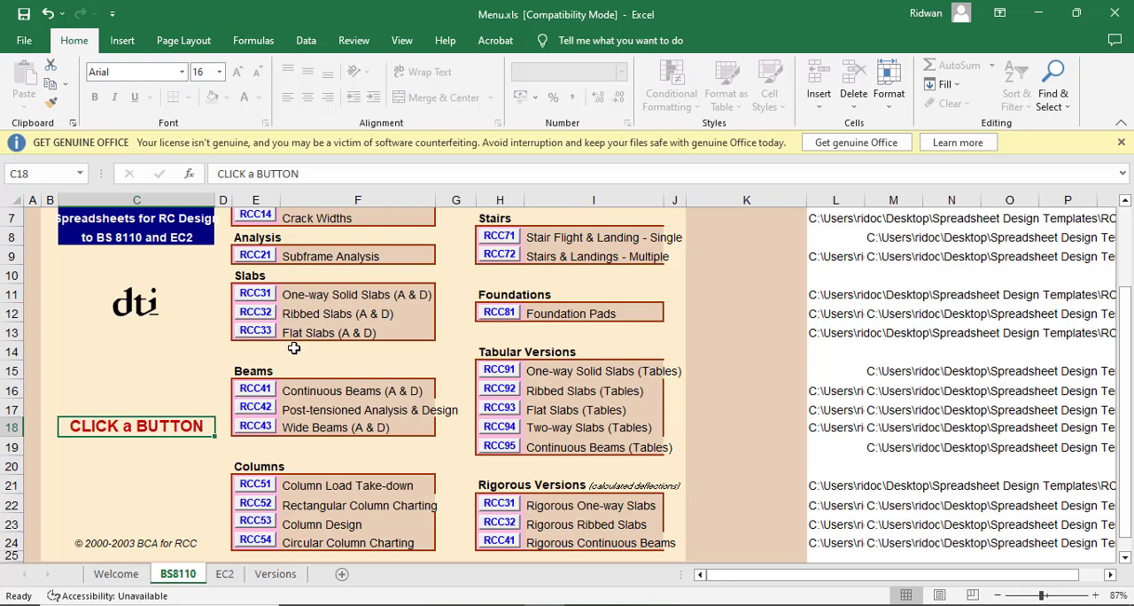
mouse_move(382, 295)
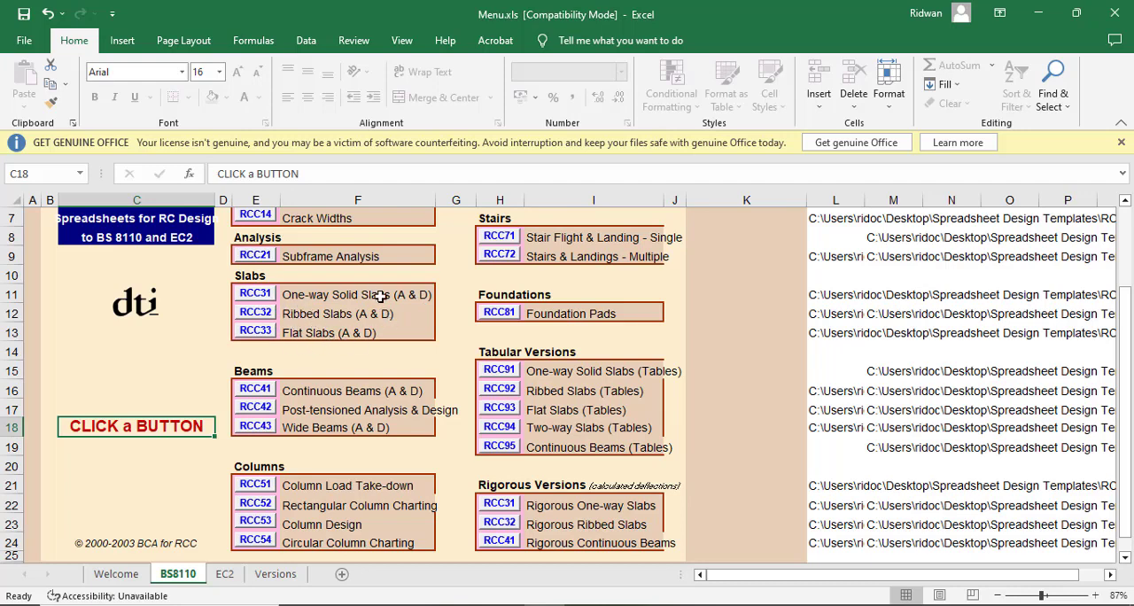
mouse_move(323, 294)
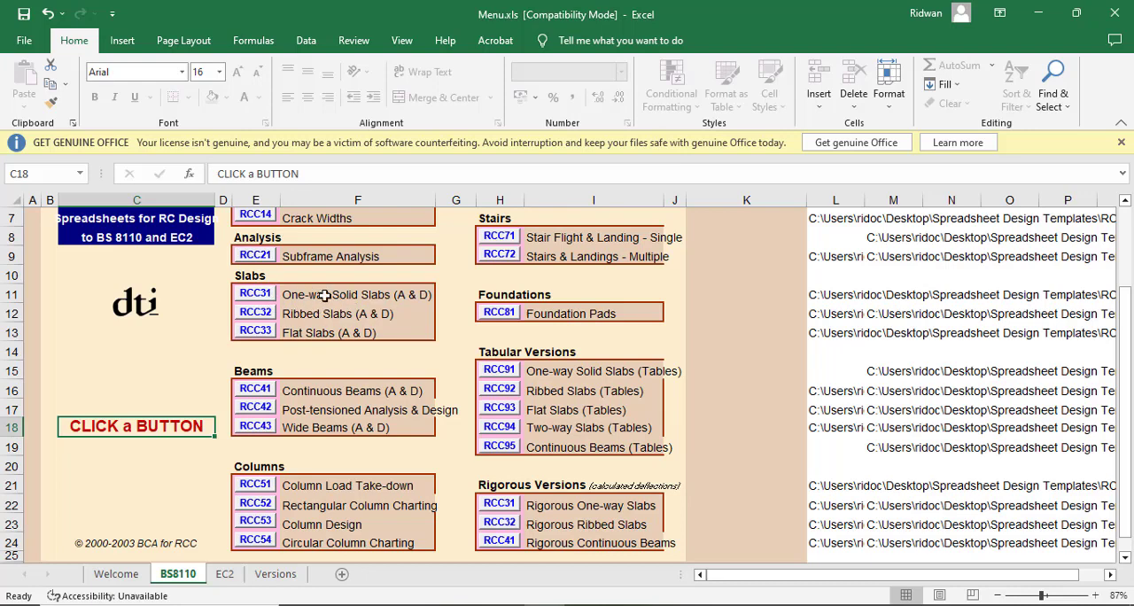
mouse_move(324, 301)
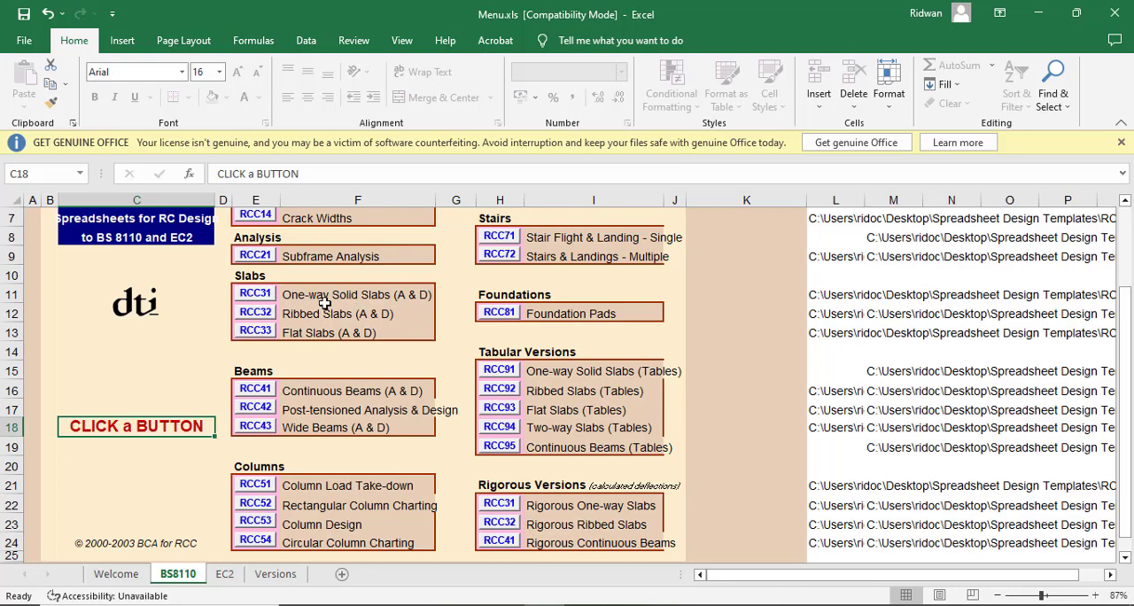
mouse_move(316, 345)
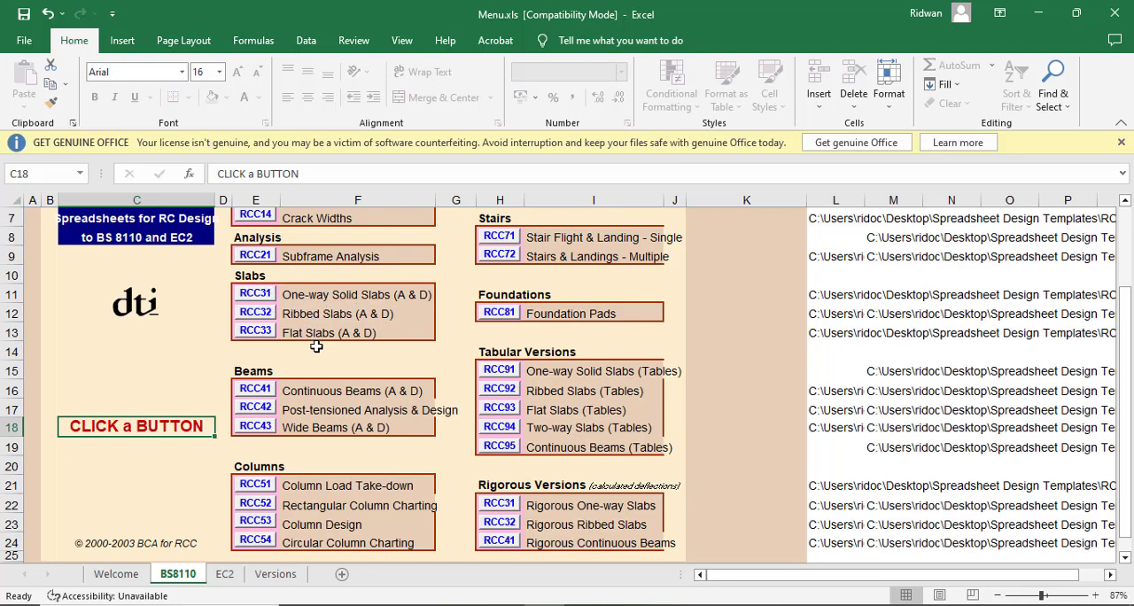
scroll("down", 3)
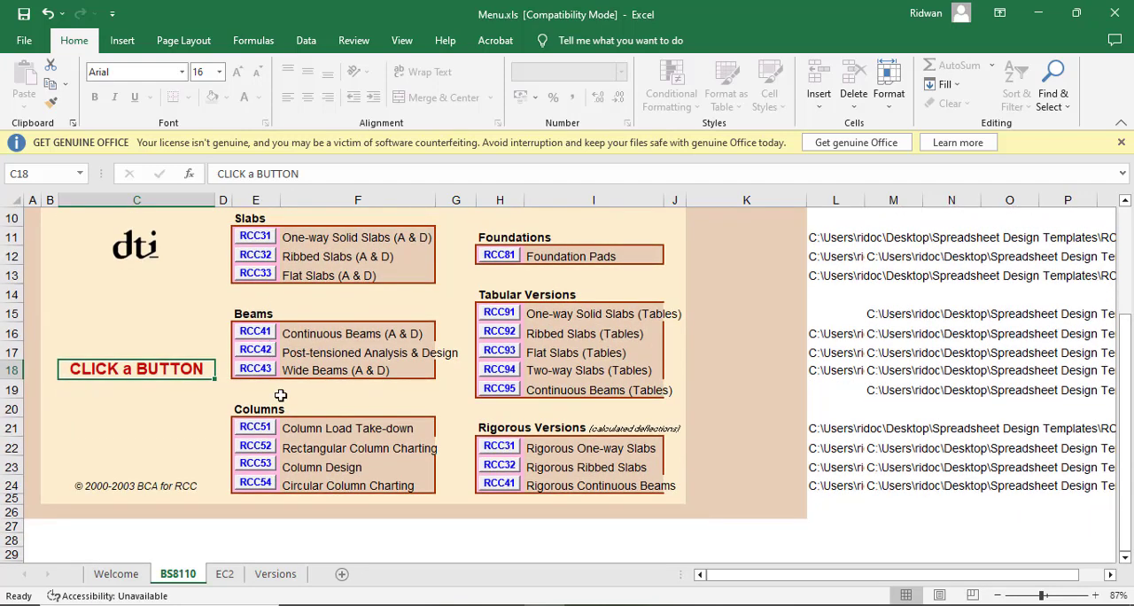
mouse_move(321, 342)
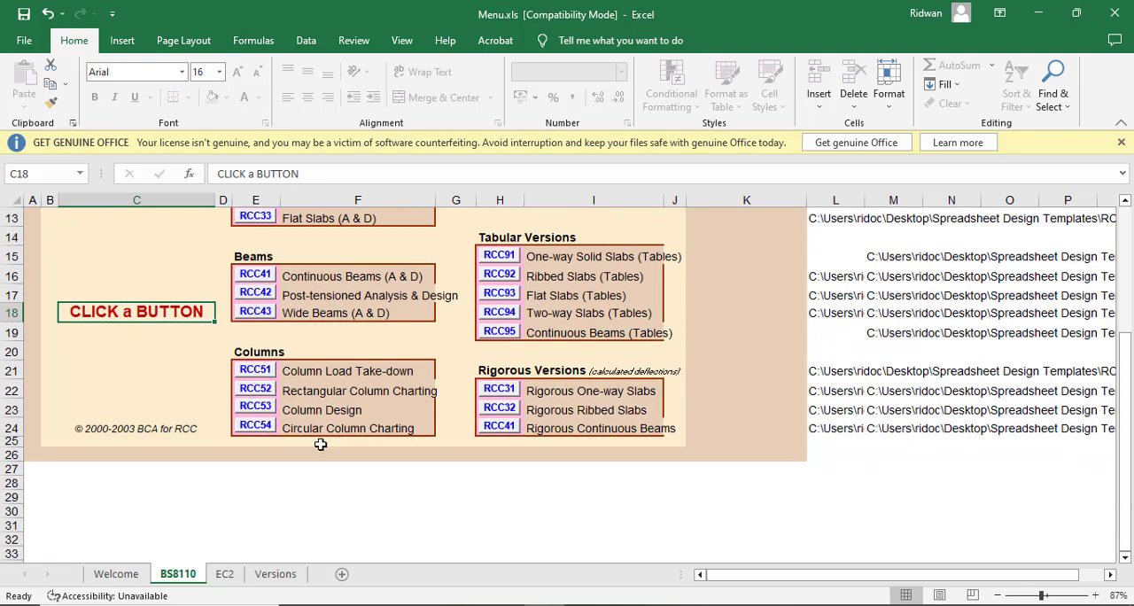
scroll("up", 3)
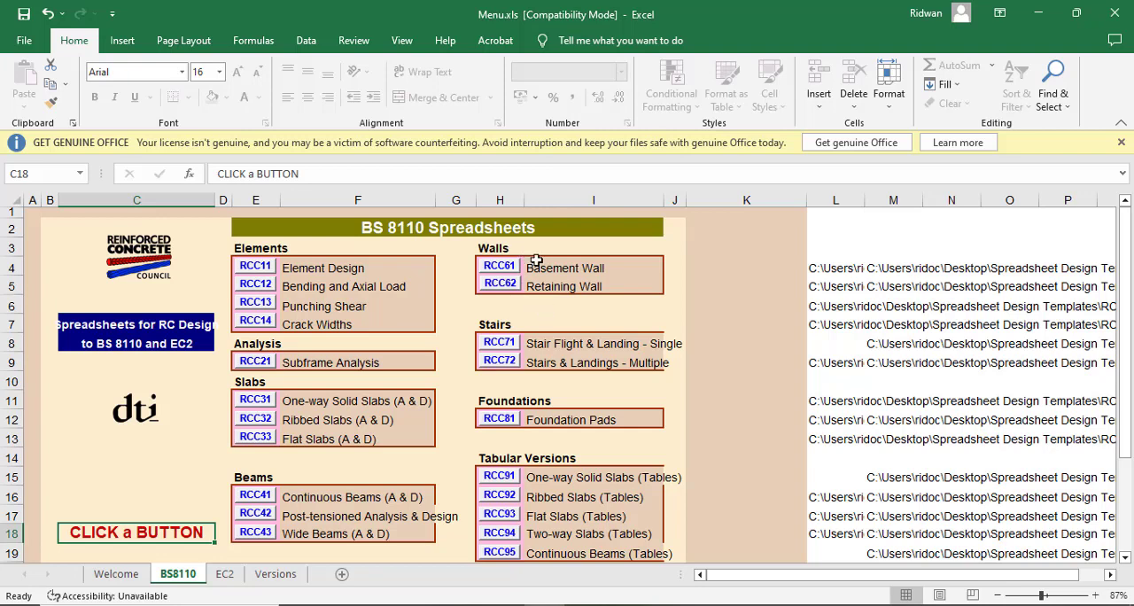
scroll("down", 3)
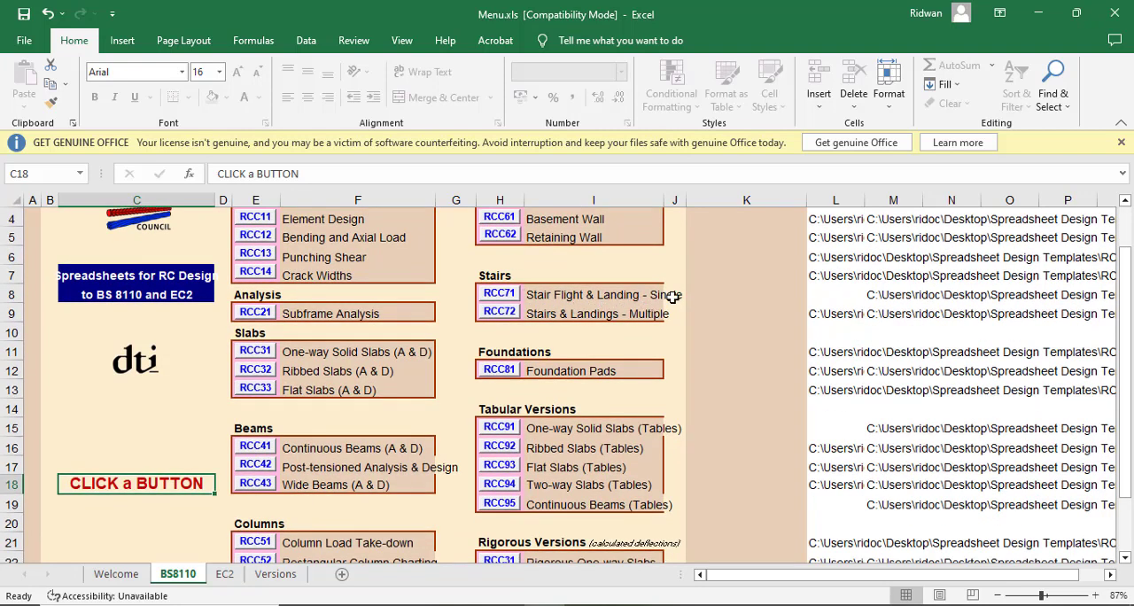
scroll("down", 3)
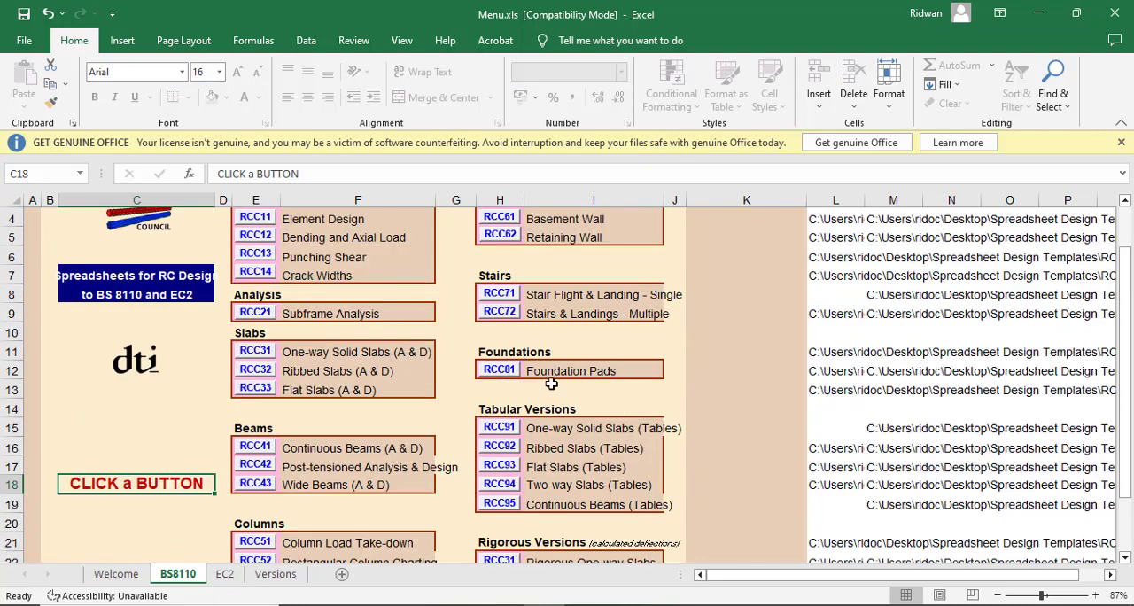
scroll("down", 3)
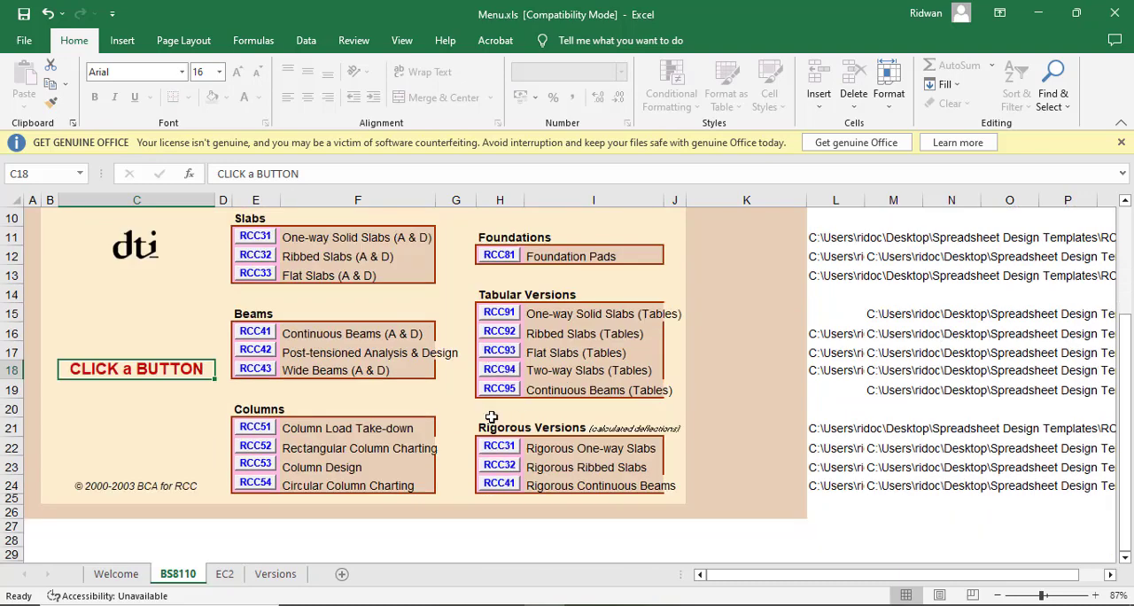
scroll("down", 3)
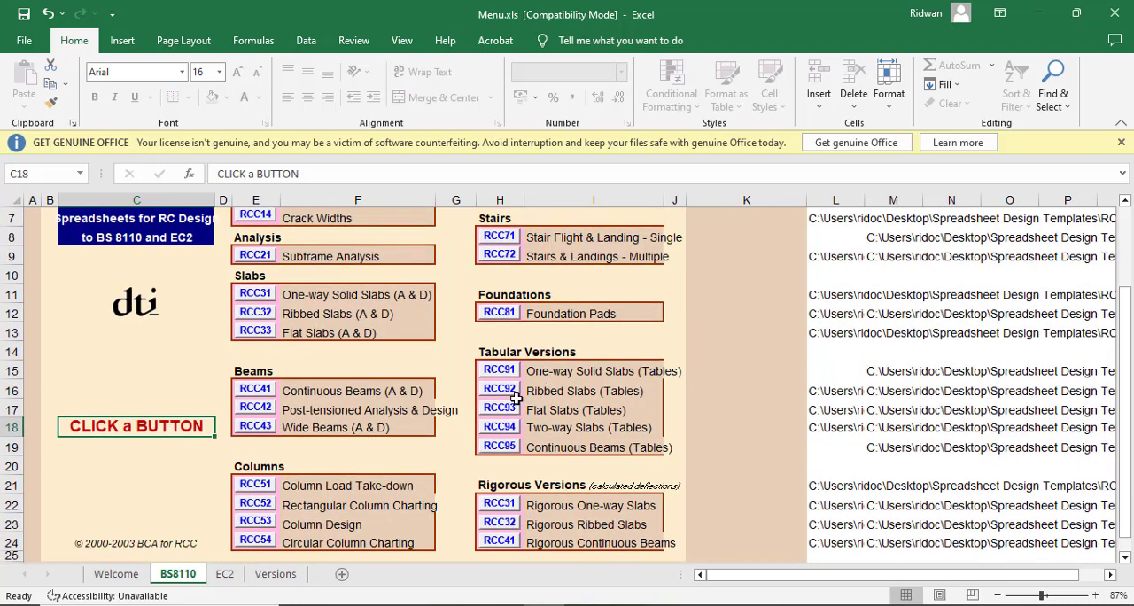
mouse_move(520, 370)
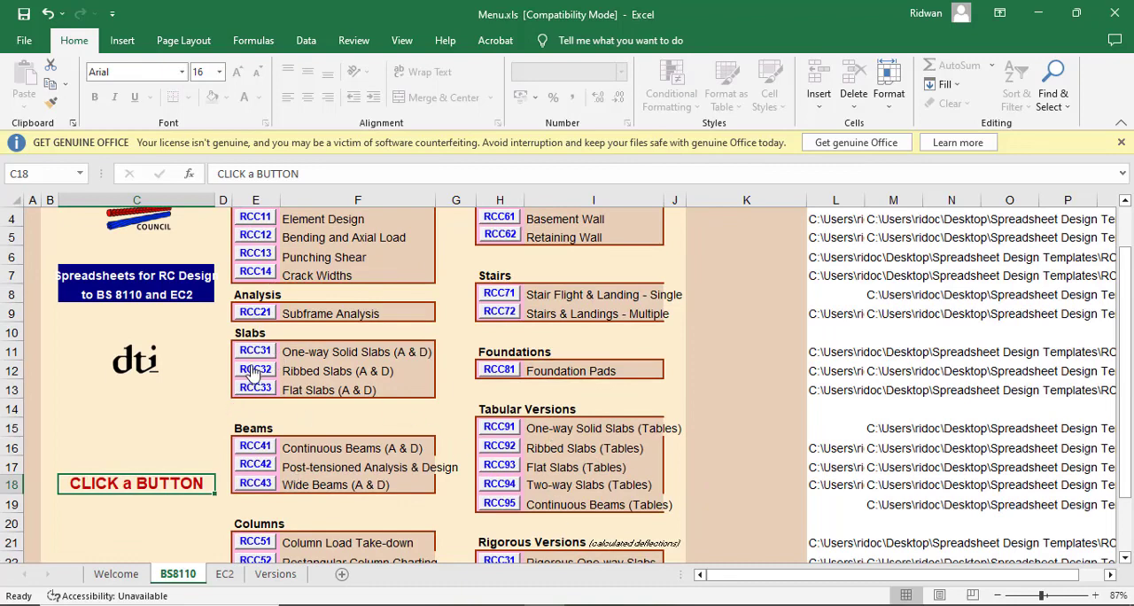
mouse_move(600, 433)
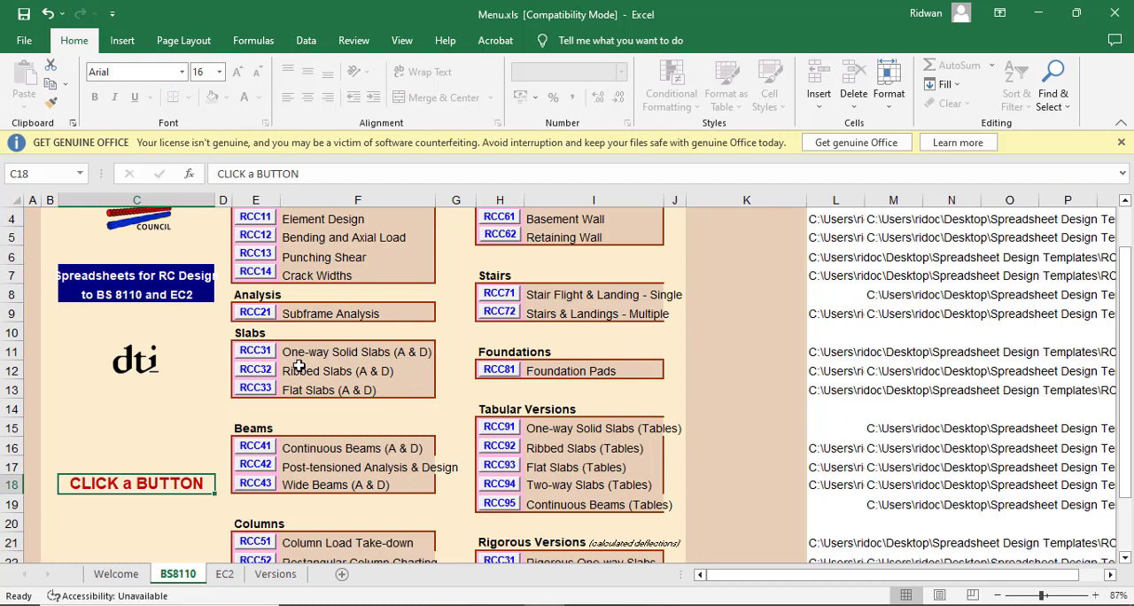
mouse_move(291, 311)
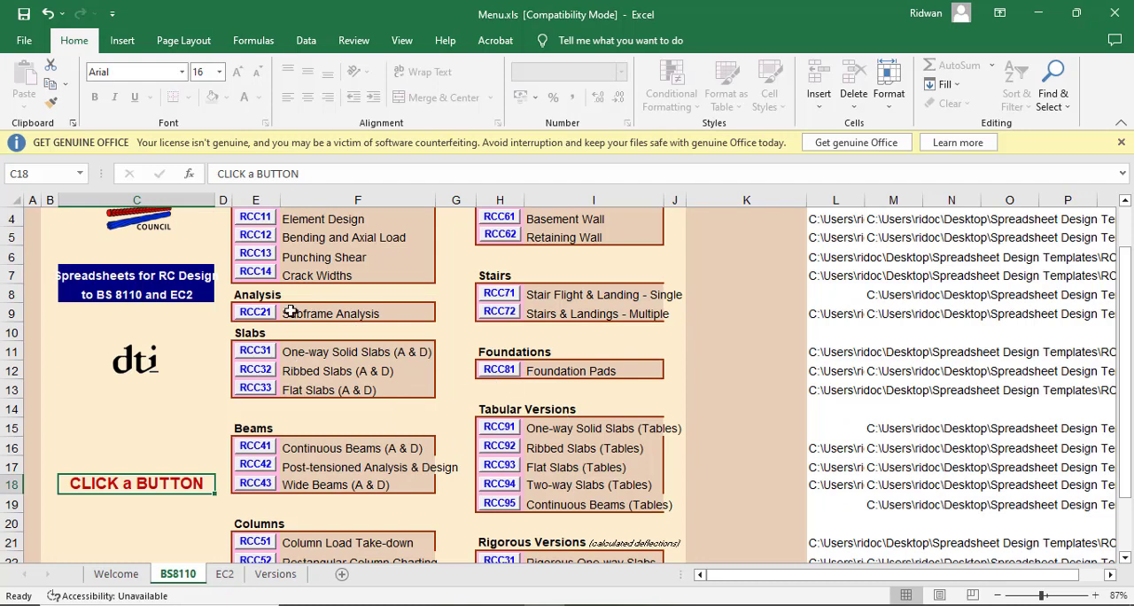
mouse_move(320, 370)
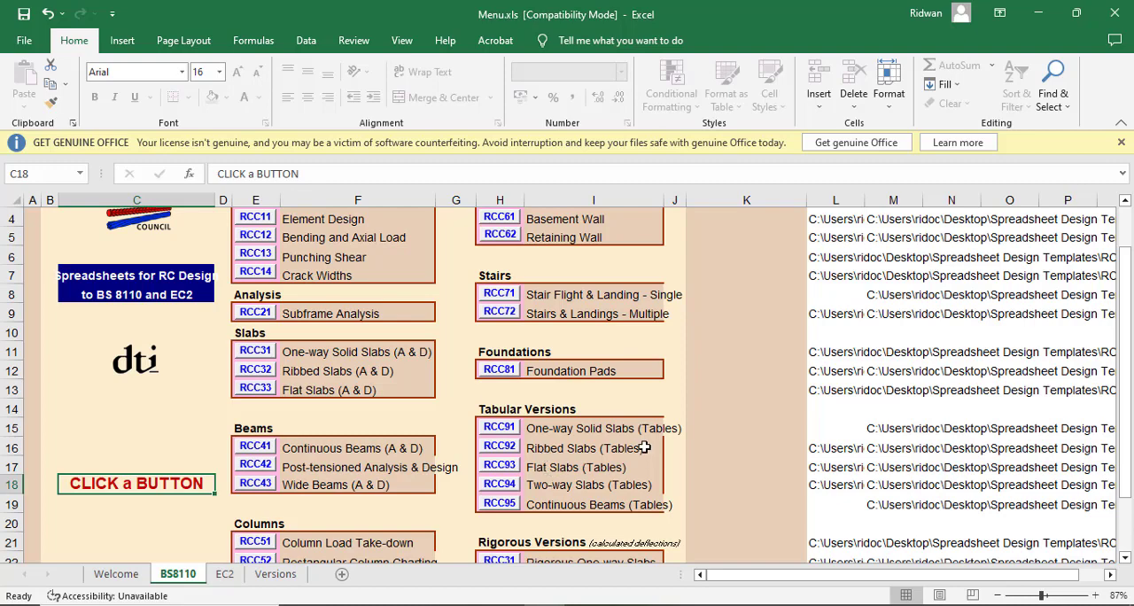
scroll("down", 3)
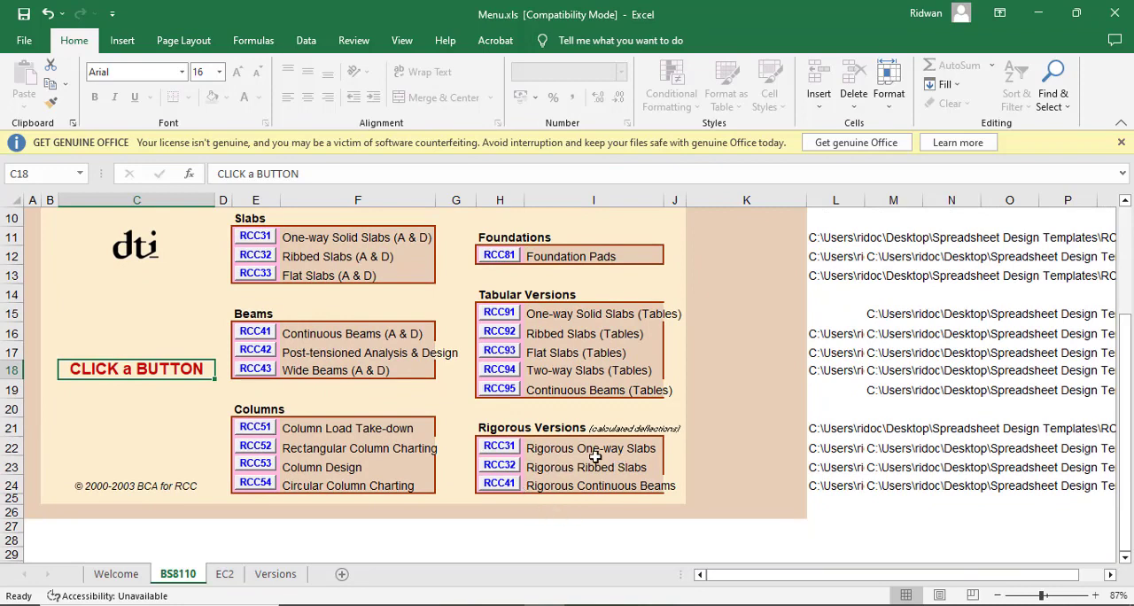
Open the EC2 sheet and scroll its RCCen list down to the Rigorous Versions entries
left_click(224, 573)
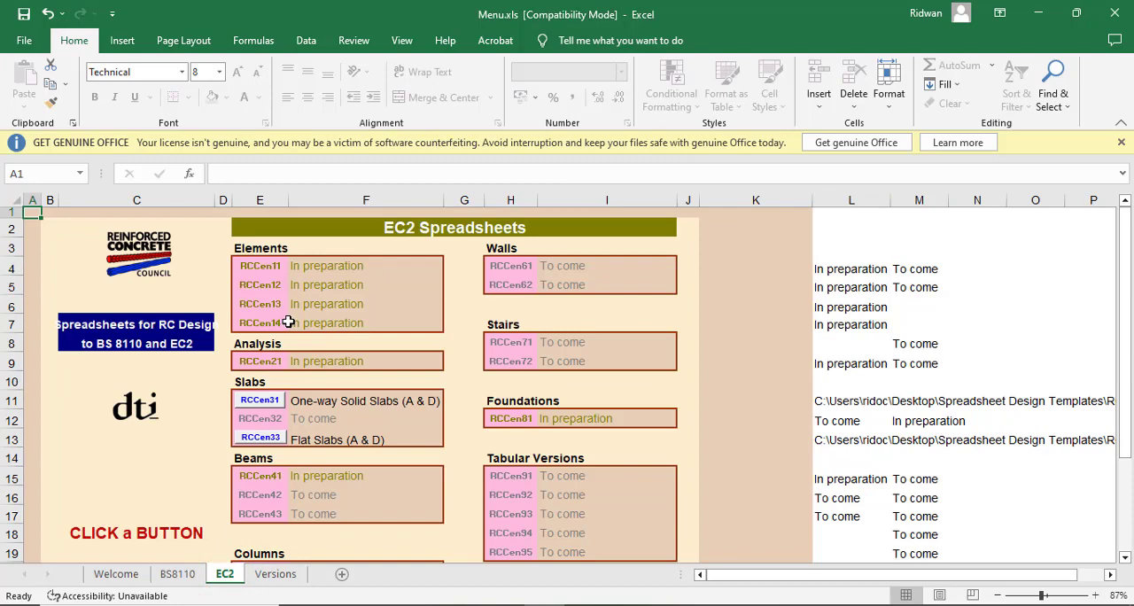
mouse_move(282, 412)
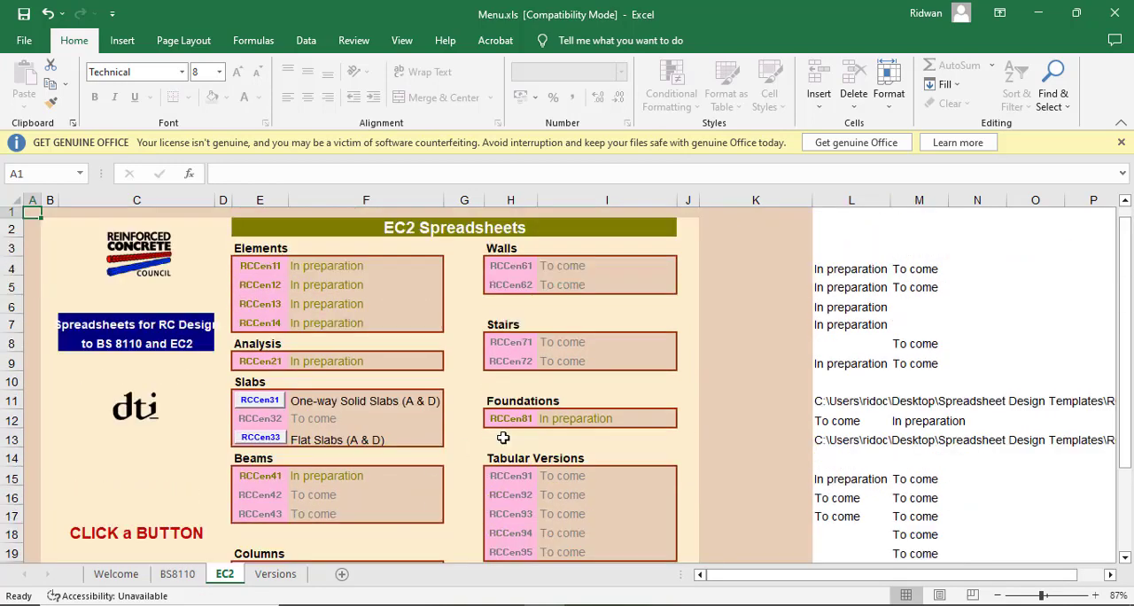
scroll("down", 3)
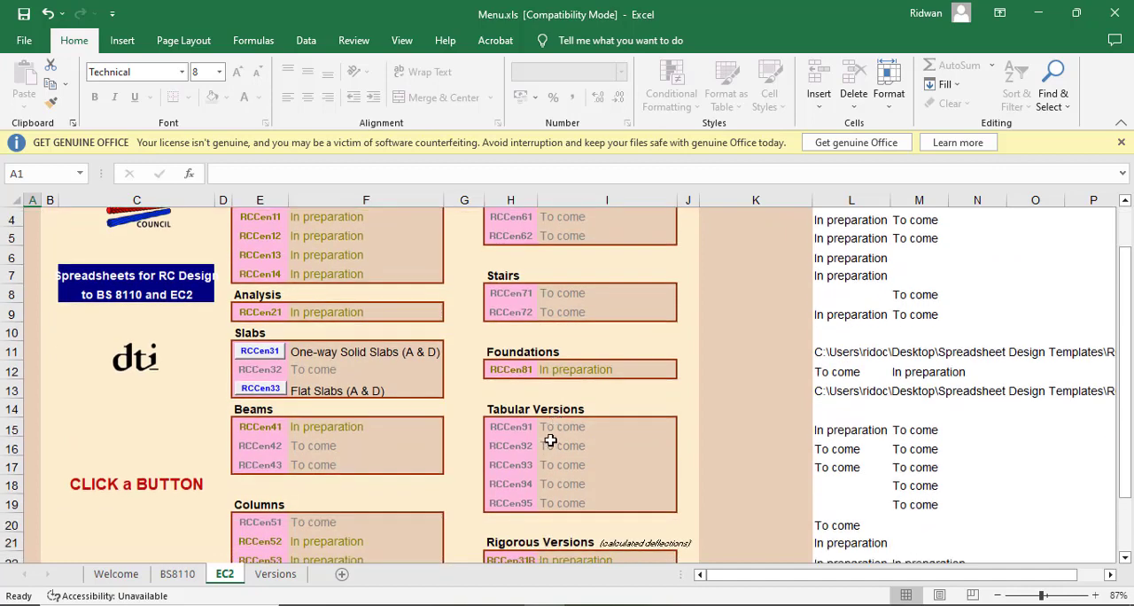
scroll("down", 3)
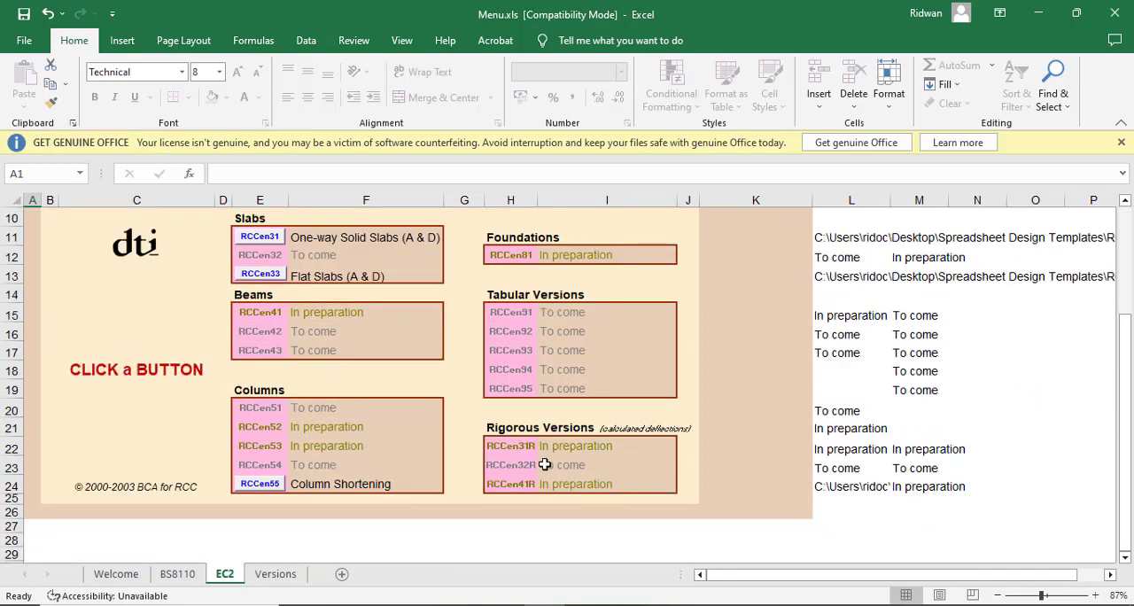
Return to the BS8110 sheet and scroll briefly through its first RCC entries
left_click(176, 573)
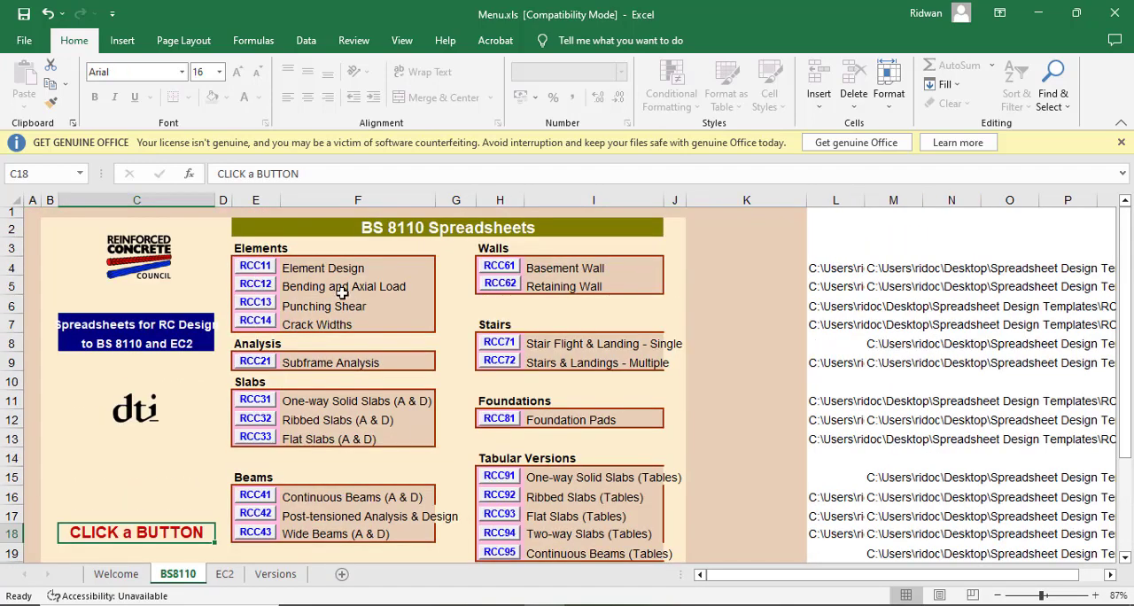
mouse_move(257, 271)
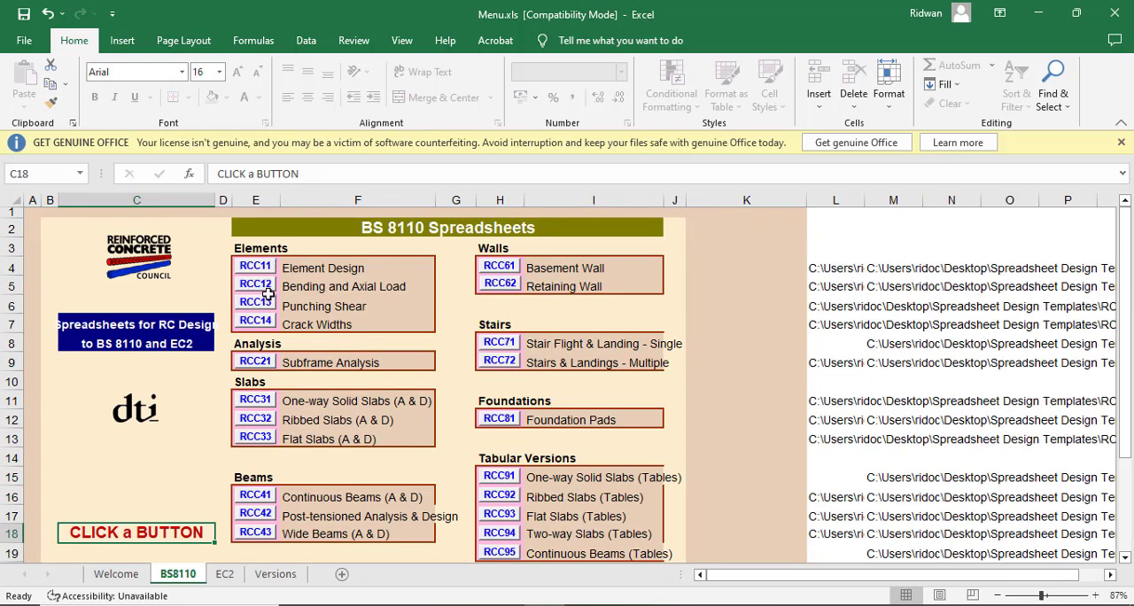
mouse_move(282, 390)
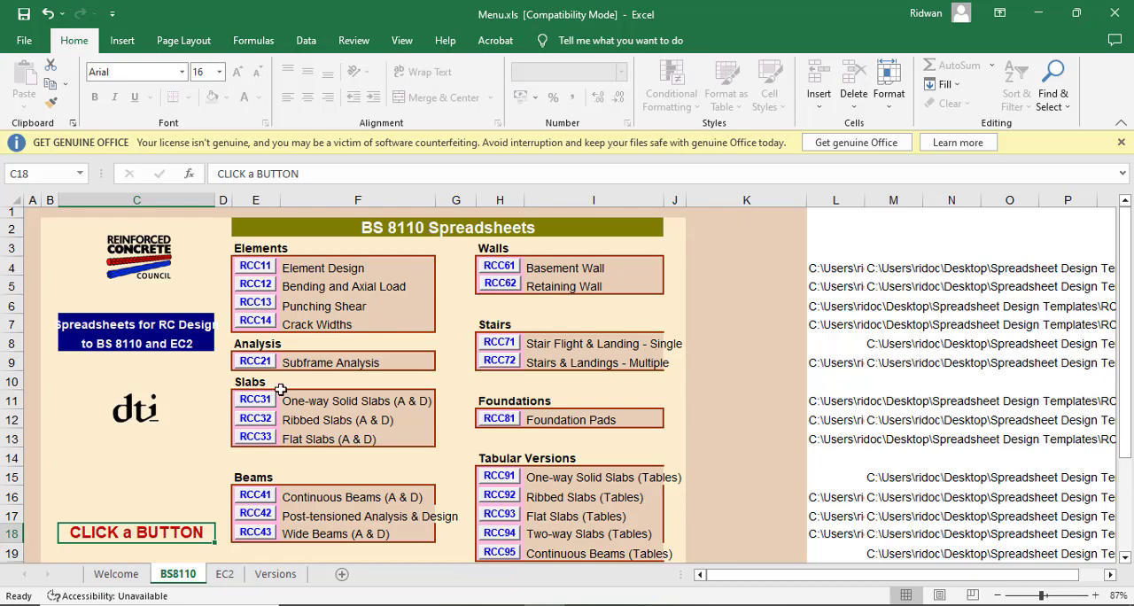
mouse_move(584, 358)
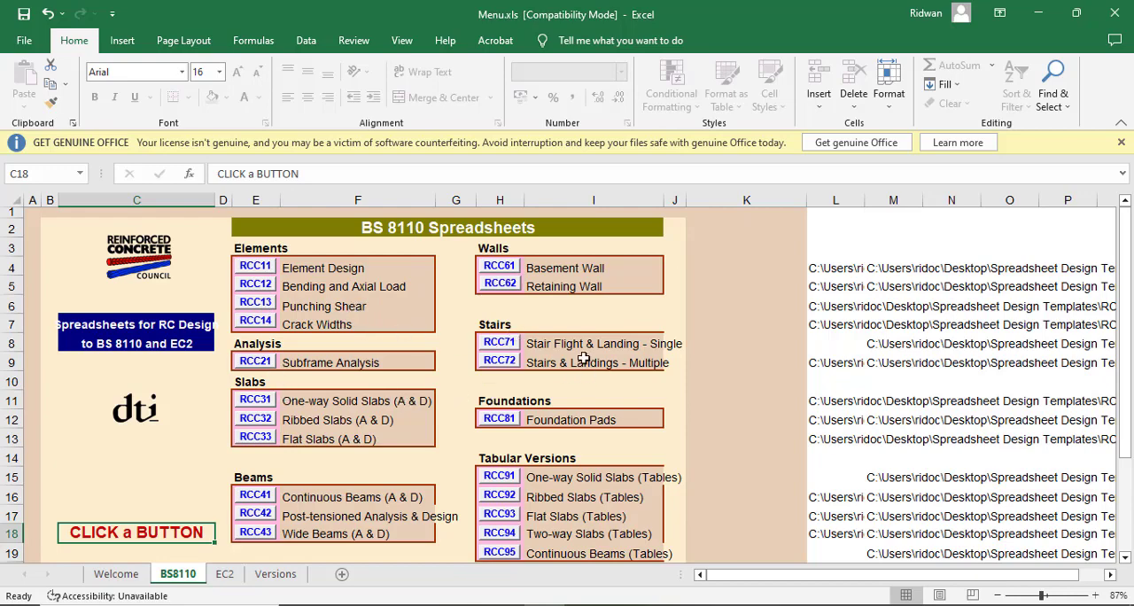
scroll("down", 3)
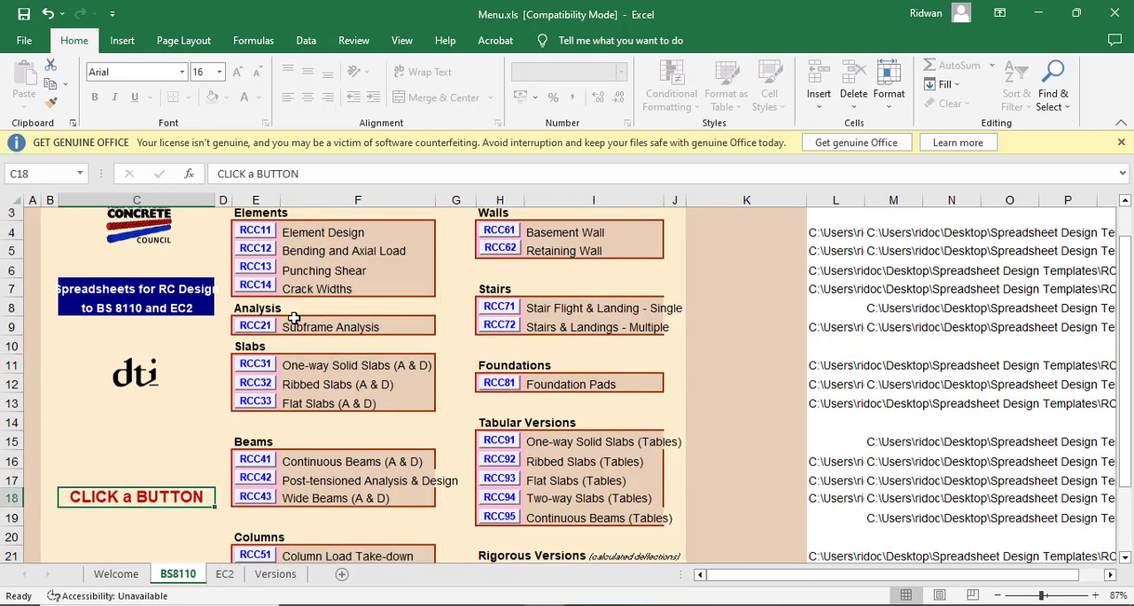
scroll("down", 3)
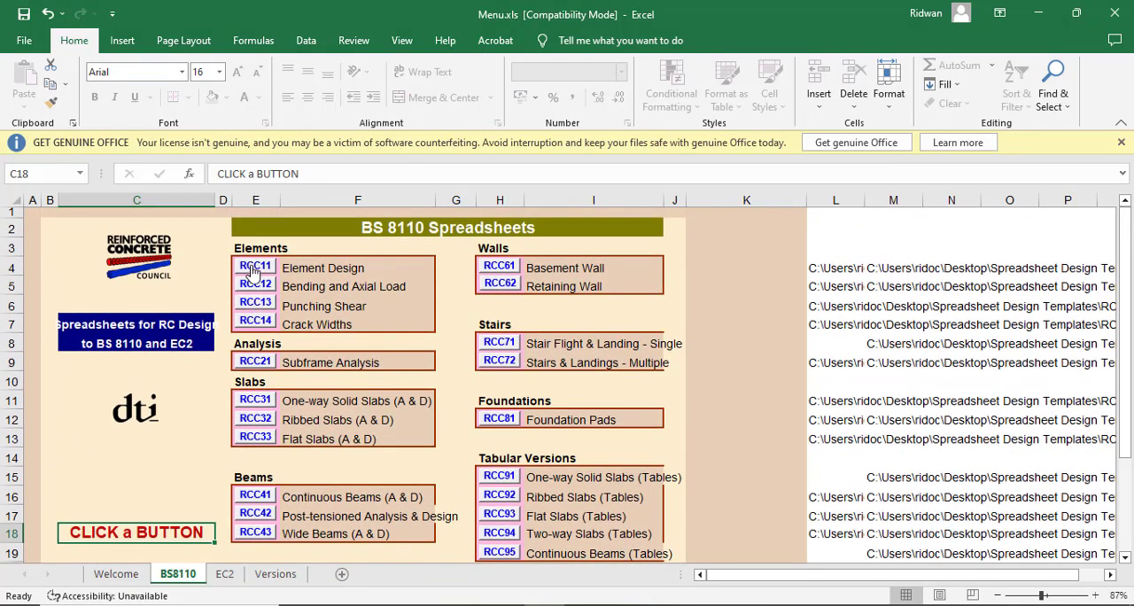
mouse_move(243, 310)
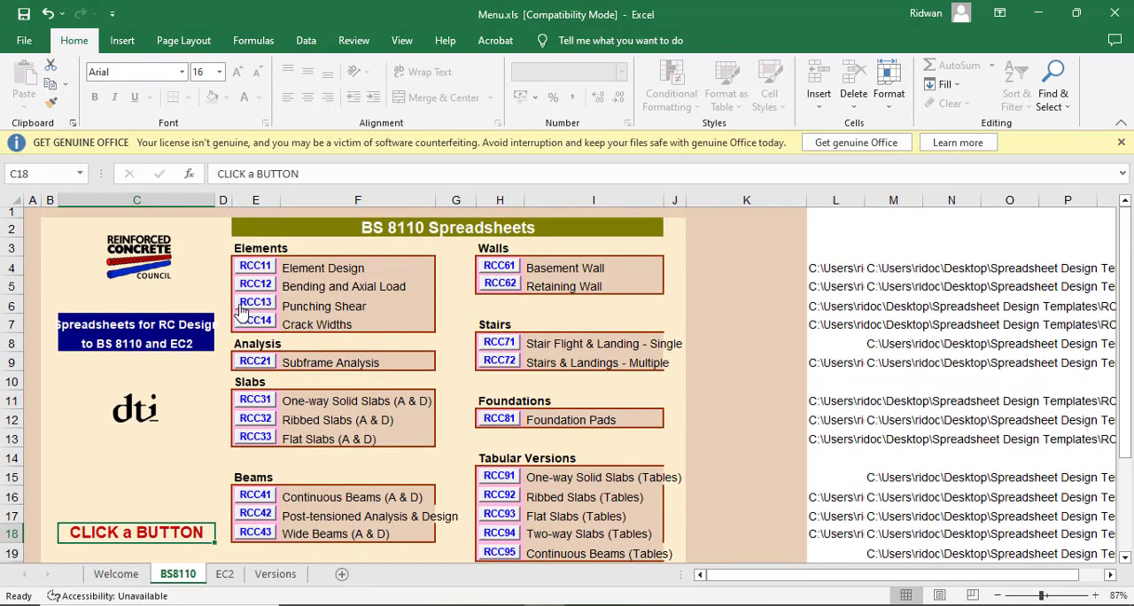
mouse_move(326, 272)
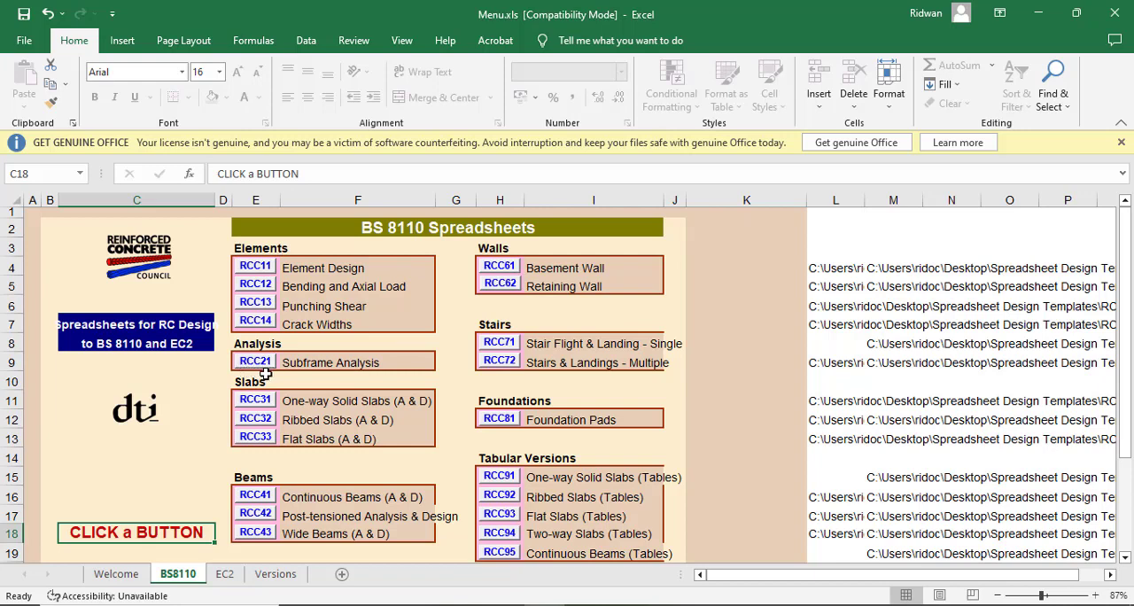
mouse_move(307, 354)
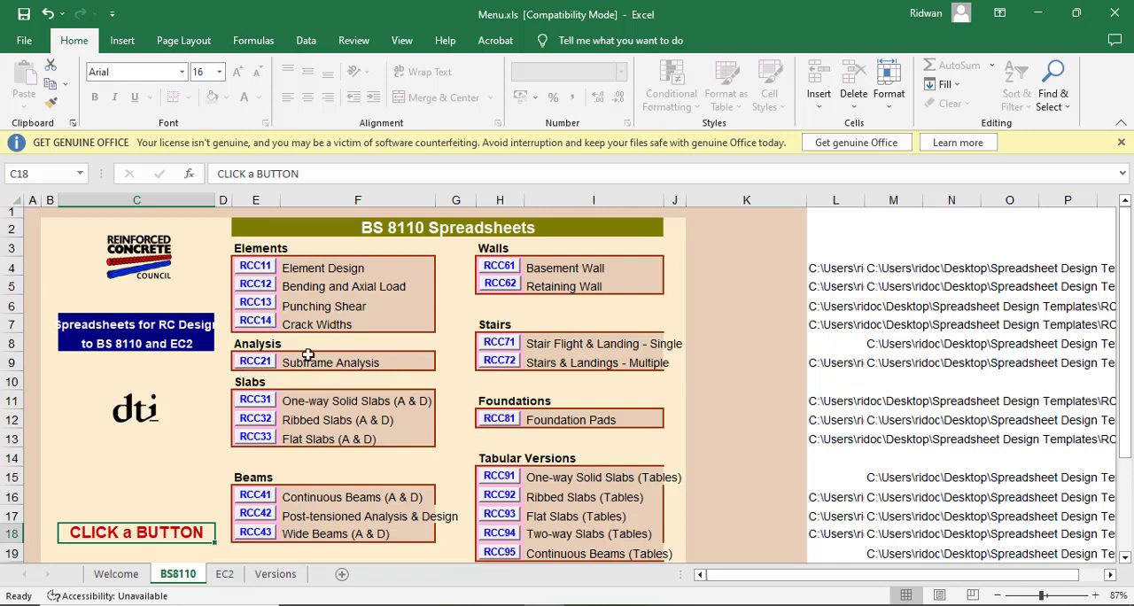
mouse_move(372, 363)
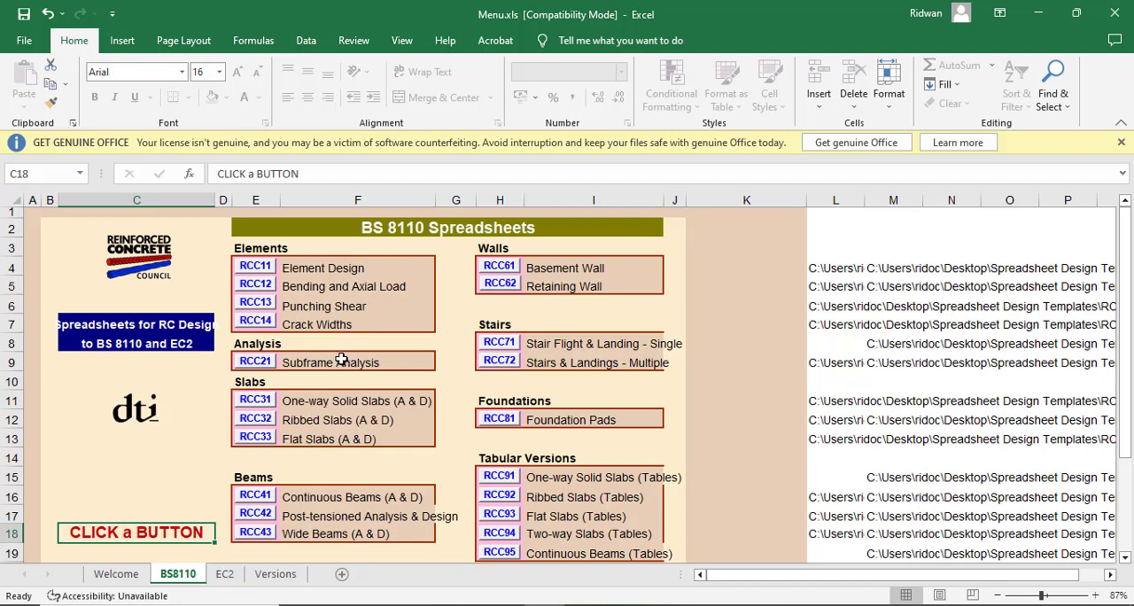
mouse_move(284, 383)
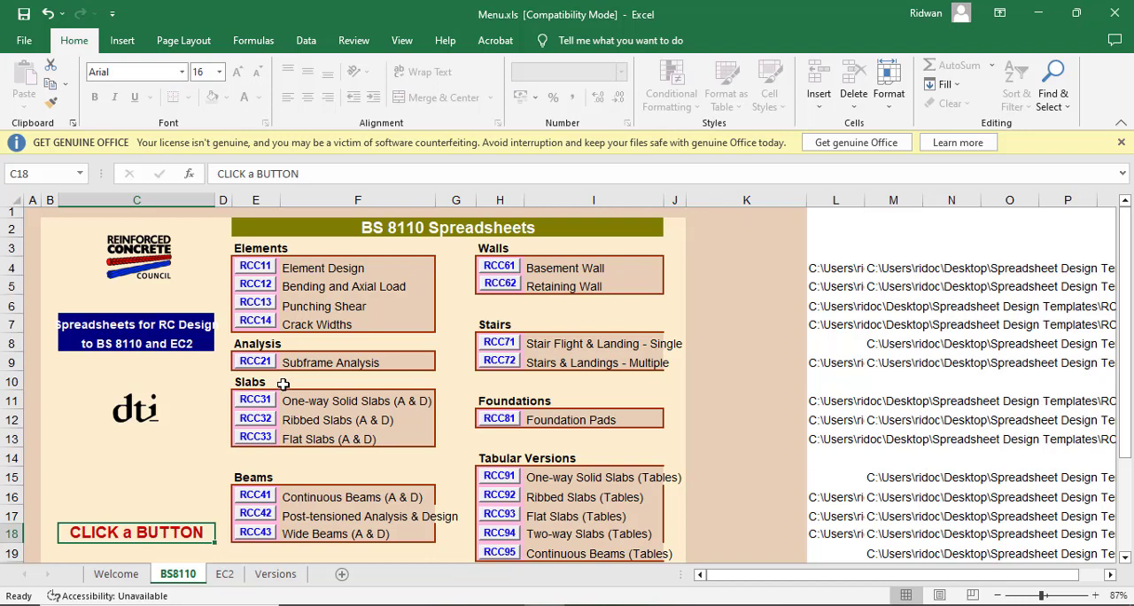
mouse_move(271, 361)
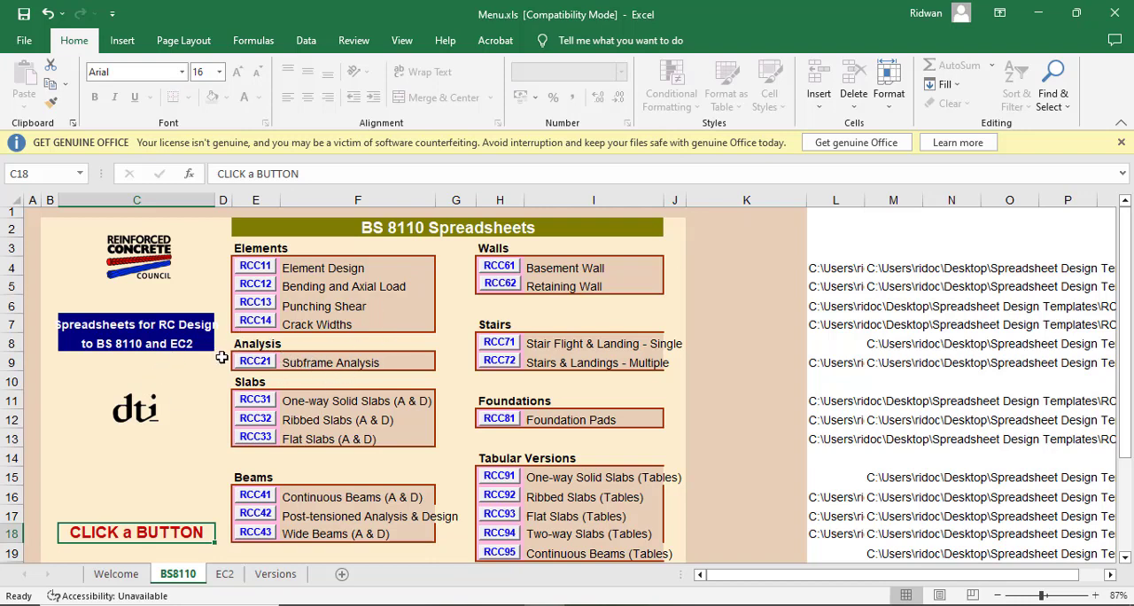
mouse_move(304, 339)
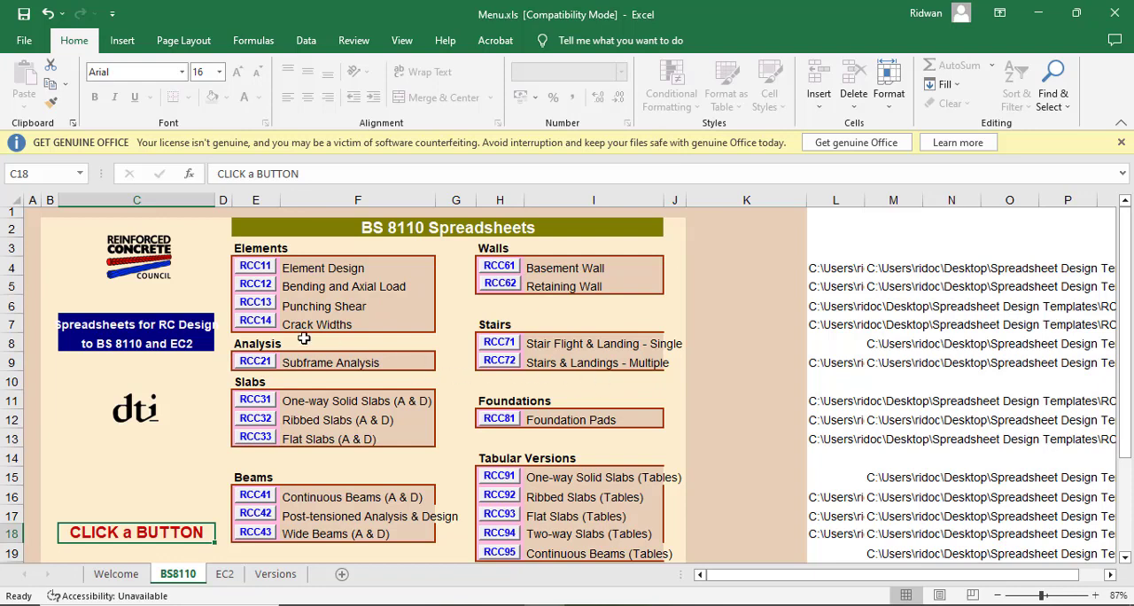
mouse_move(372, 384)
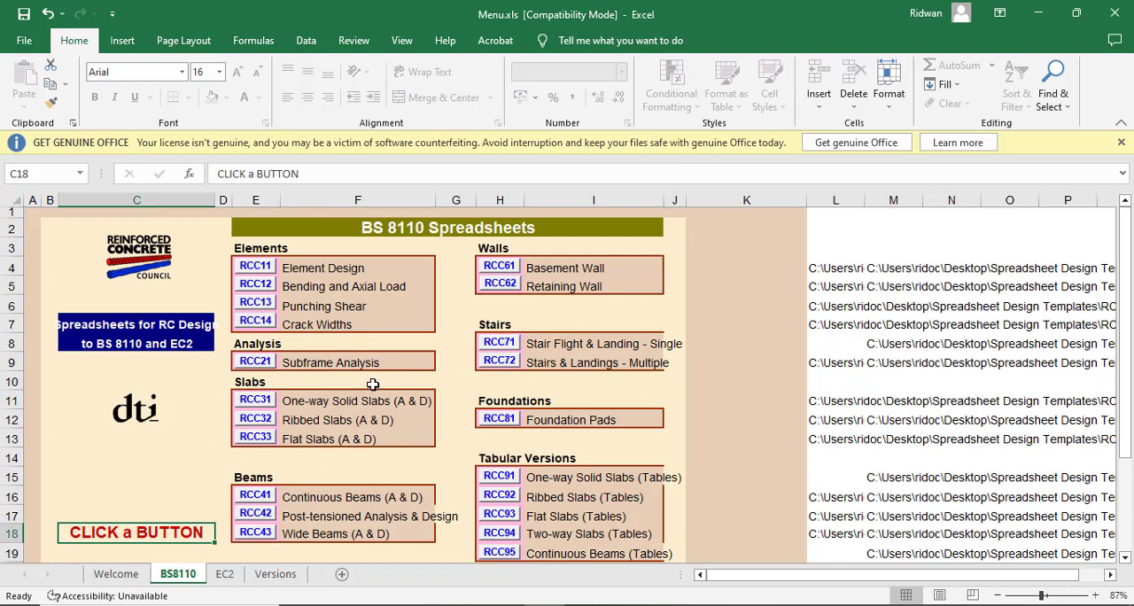
mouse_move(394, 385)
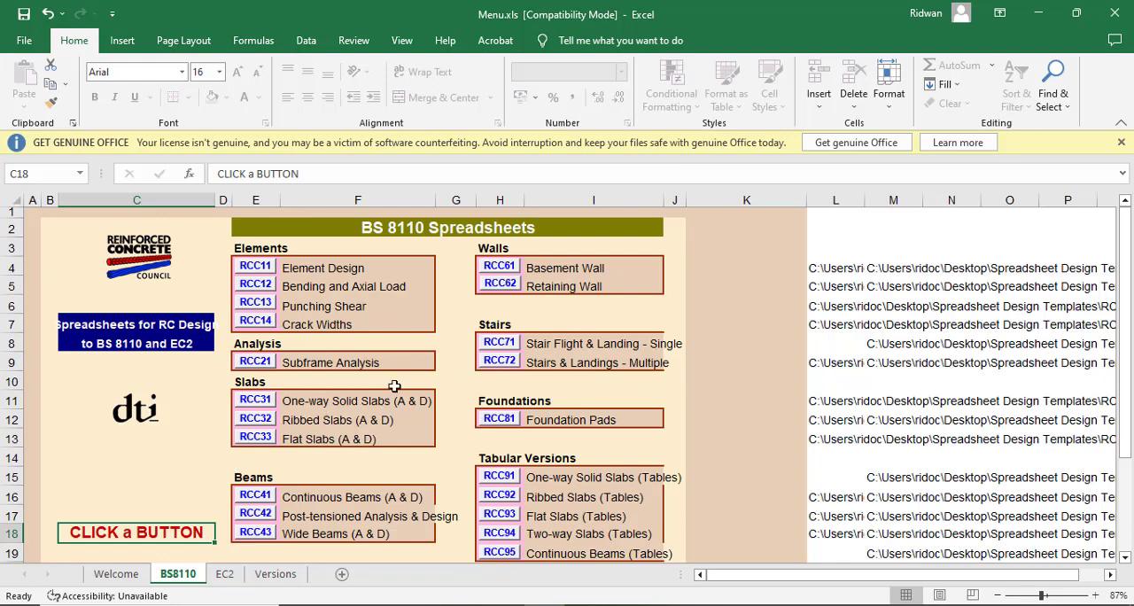
mouse_move(427, 382)
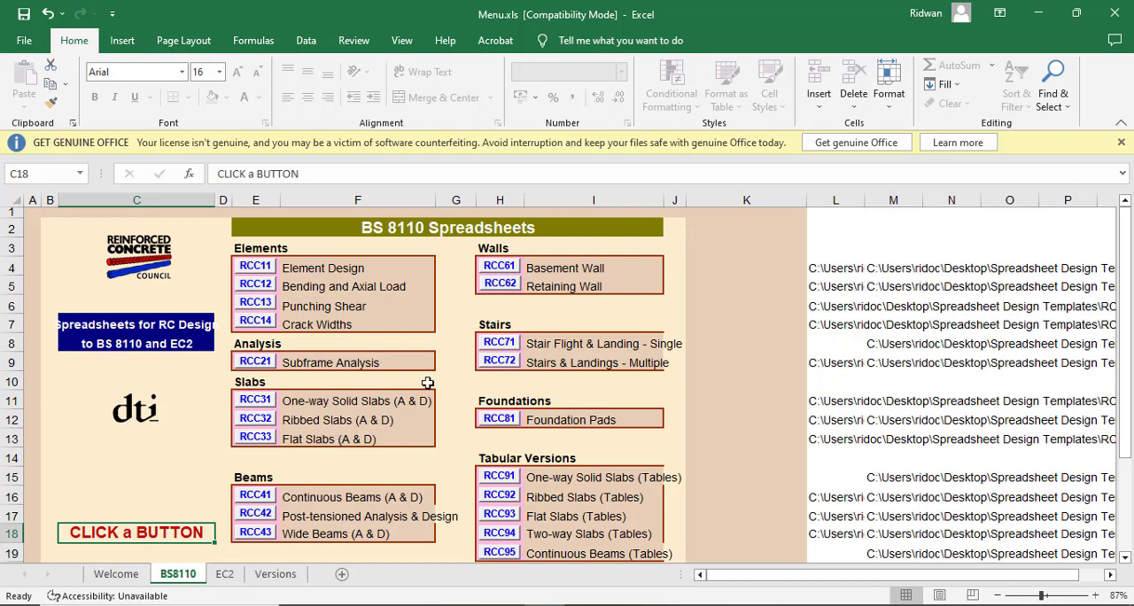
mouse_move(377, 294)
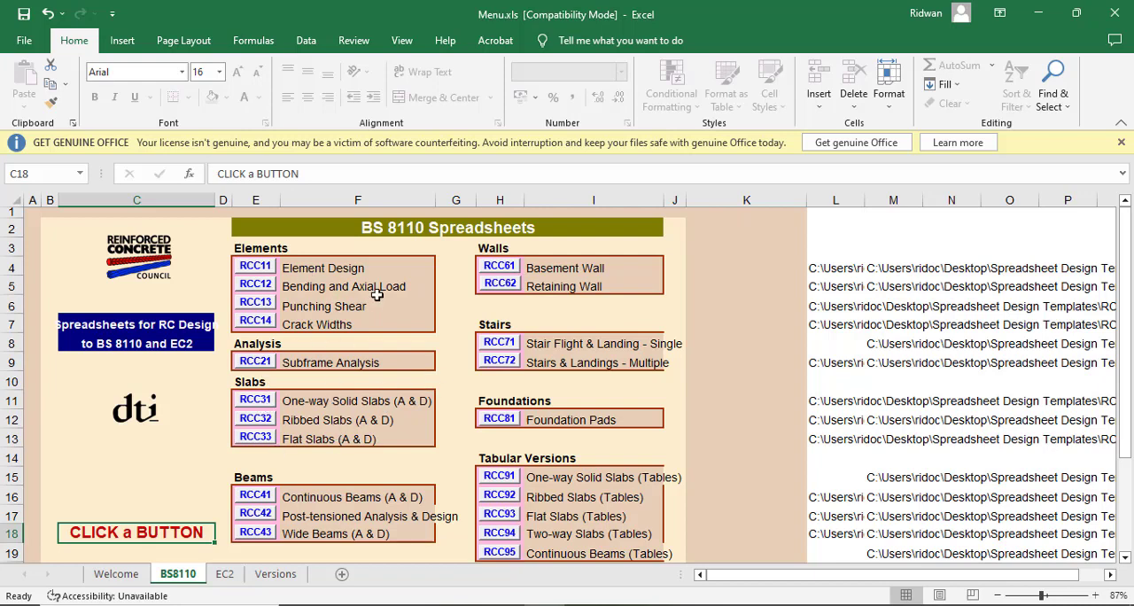
mouse_move(345, 408)
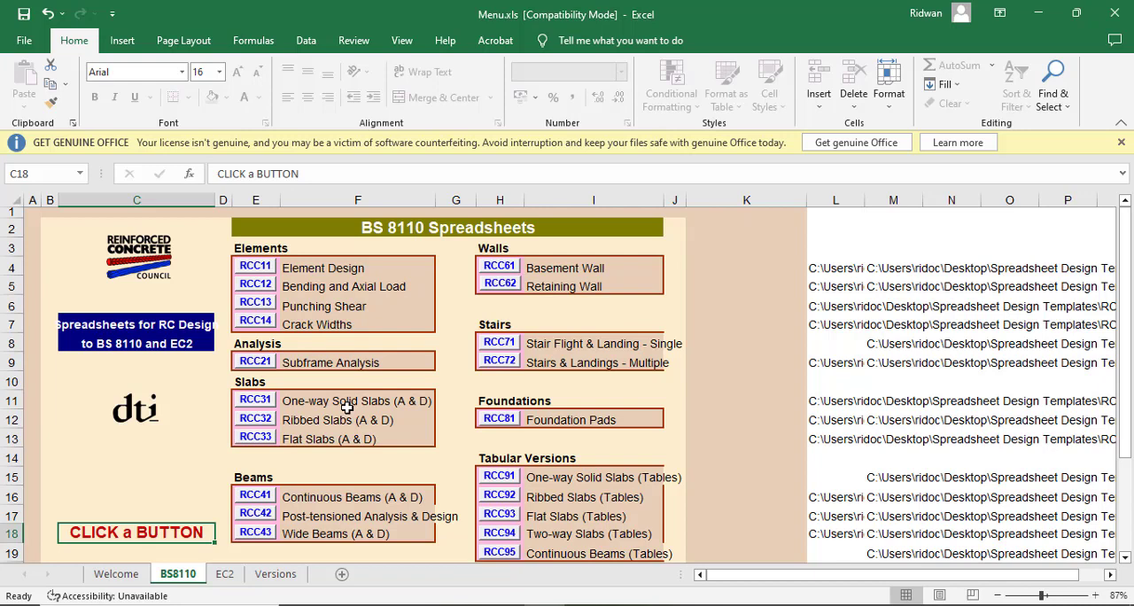